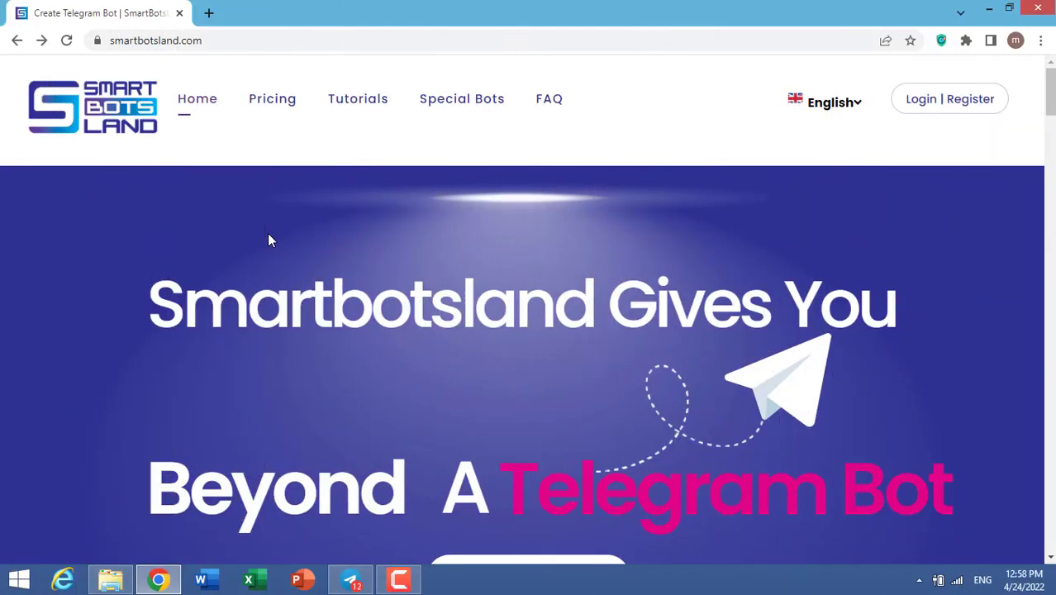
{"action": "mouse_move", "coordinate": [259, 185]}
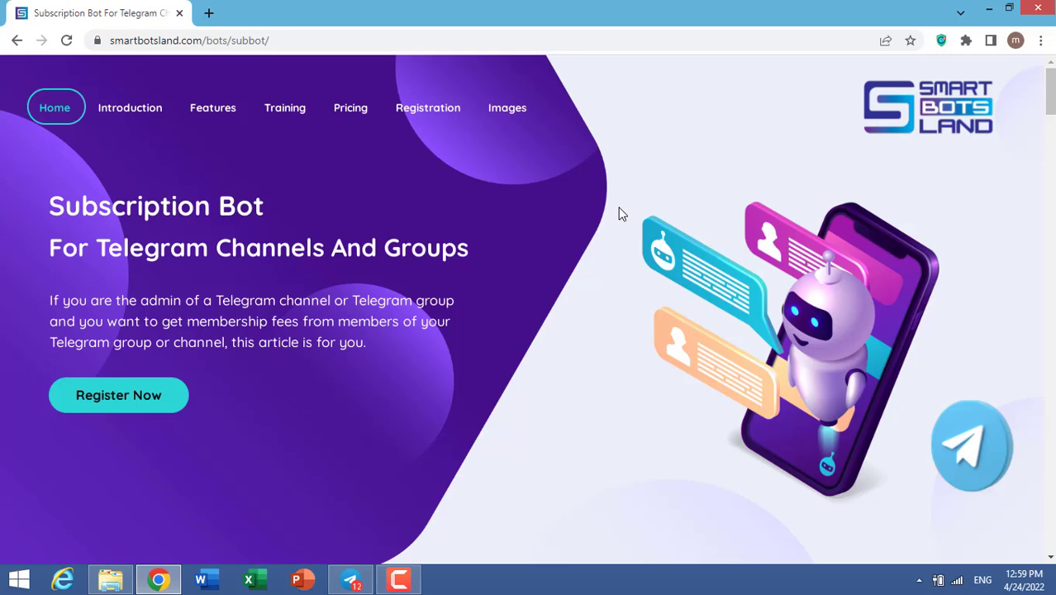
Begin registering for the Subscription Bot via Register Now
{"action": "left_click", "coordinate": [284, 108]}
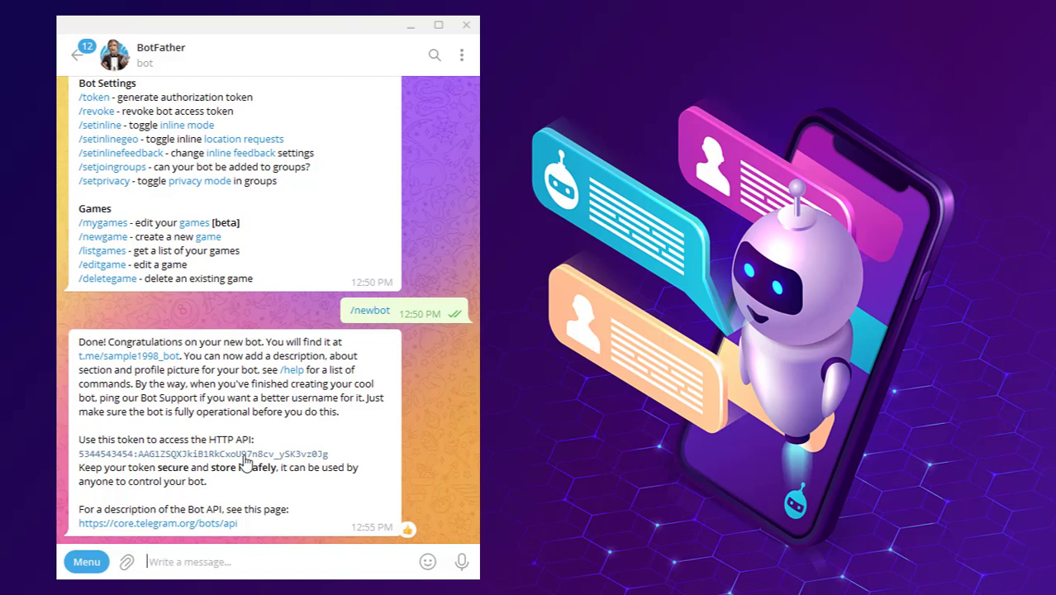
Copy the new bot's HTTP API token from BotFather
{"action": "left_click", "coordinate": [435, 54]}
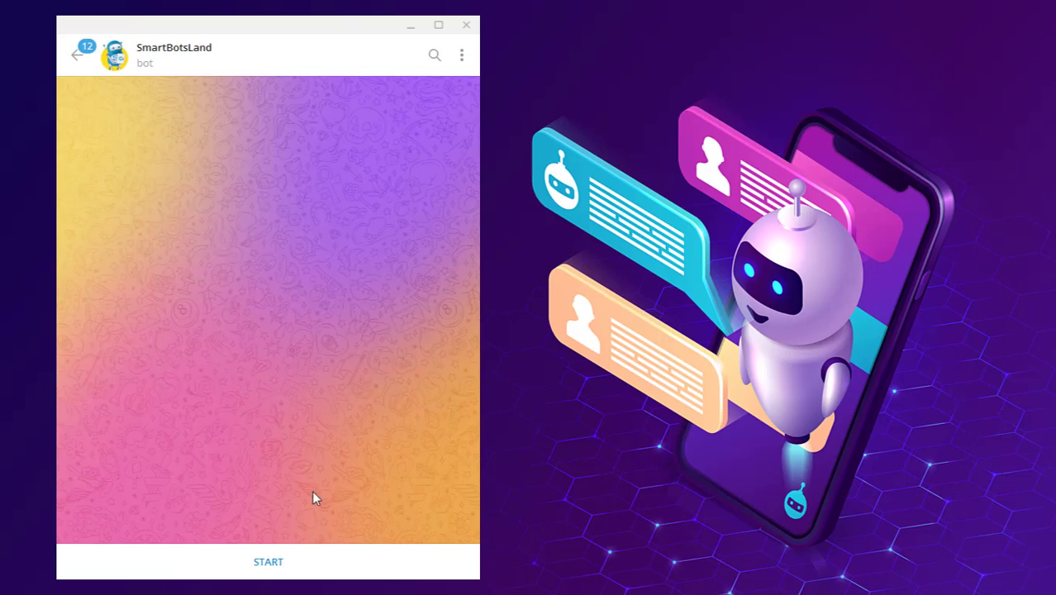
{"action": "left_click", "coordinate": [267, 561]}
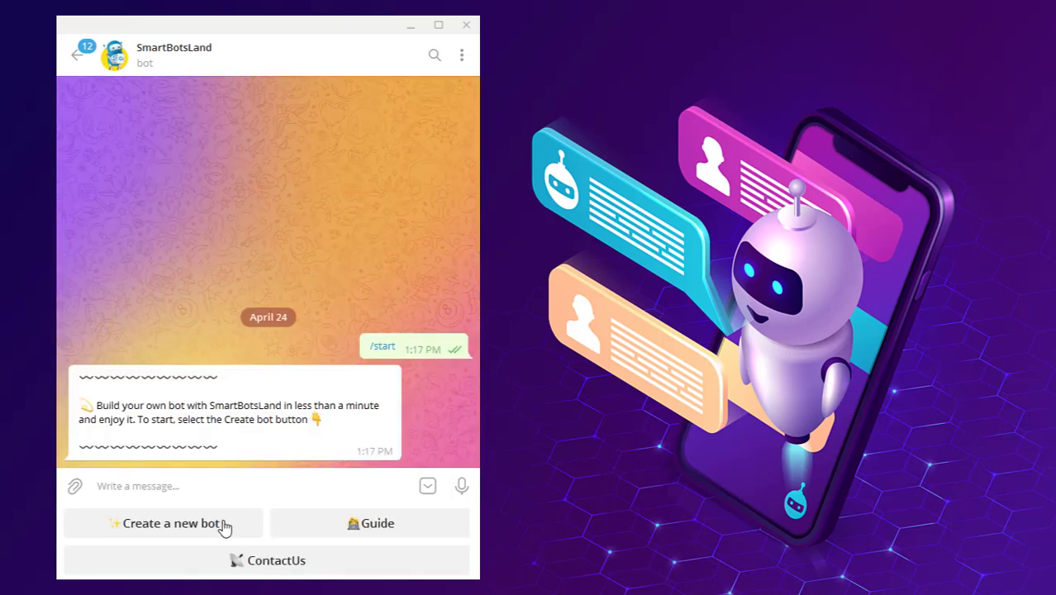
{"action": "left_click", "coordinate": [163, 522]}
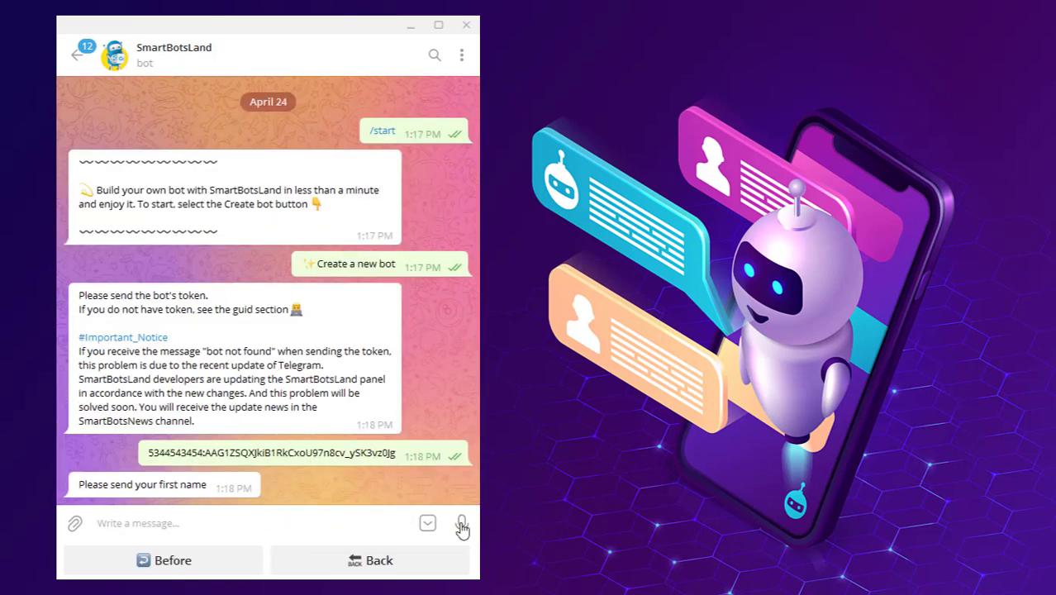
{"action": "type", "text": "mahtab"}
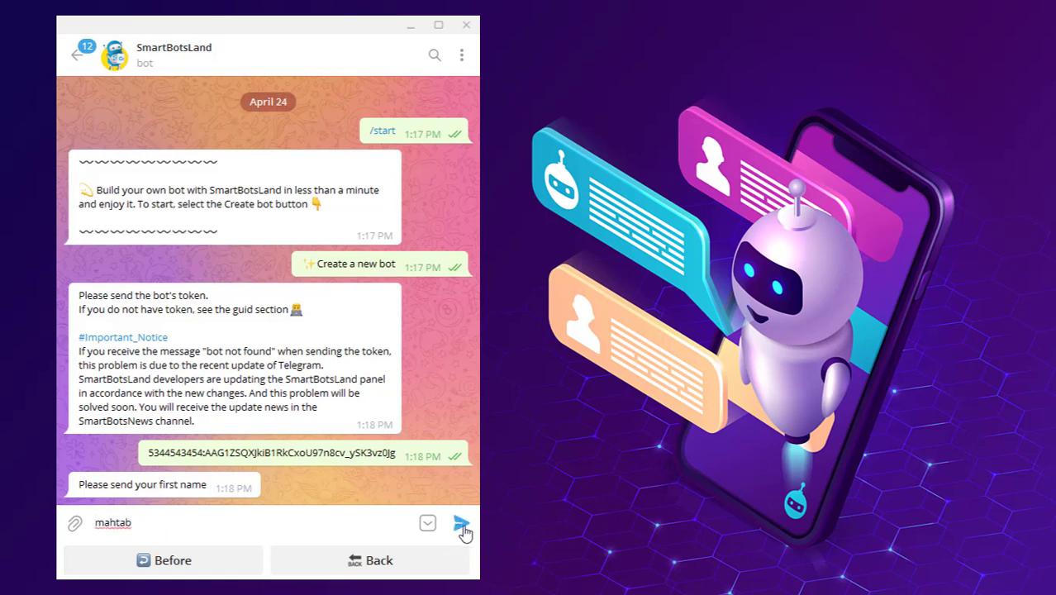
{"action": "left_click", "coordinate": [461, 527]}
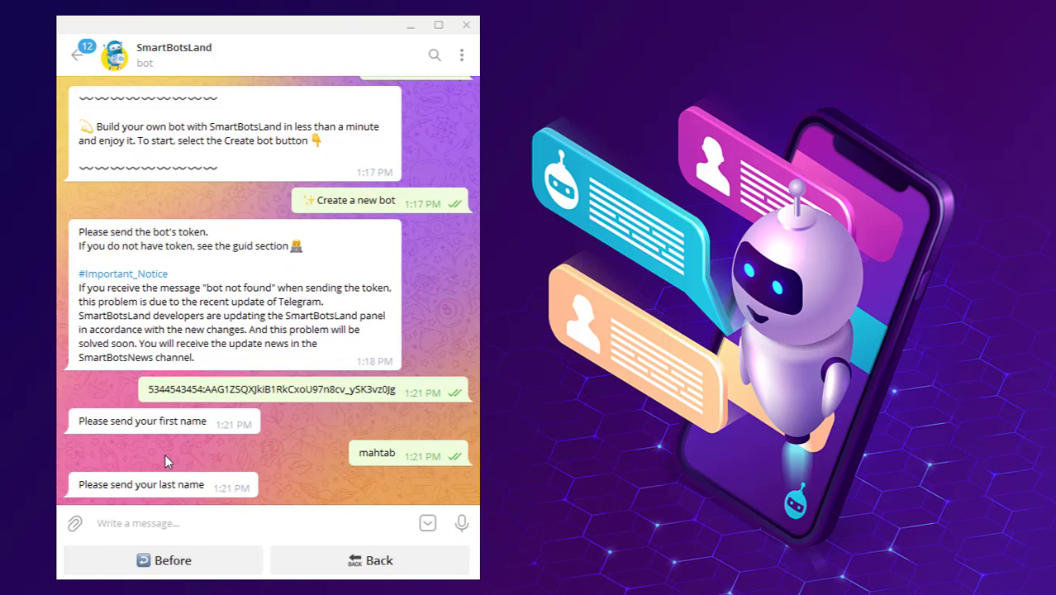
{"action": "type", "text": "azizi"}
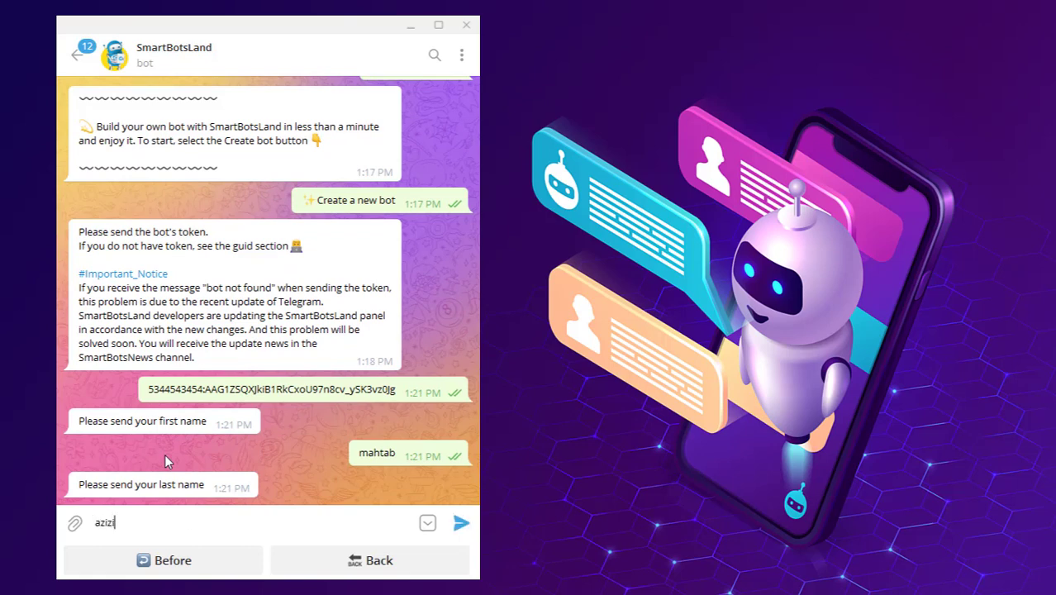
{"action": "mouse_move", "coordinate": [461, 522]}
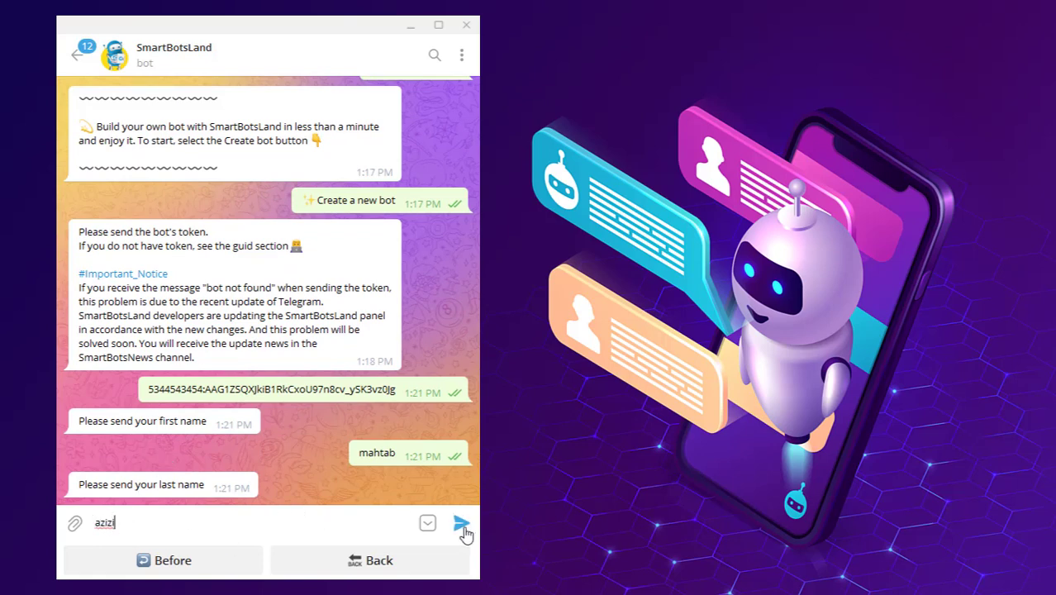
{"action": "left_click", "coordinate": [461, 523]}
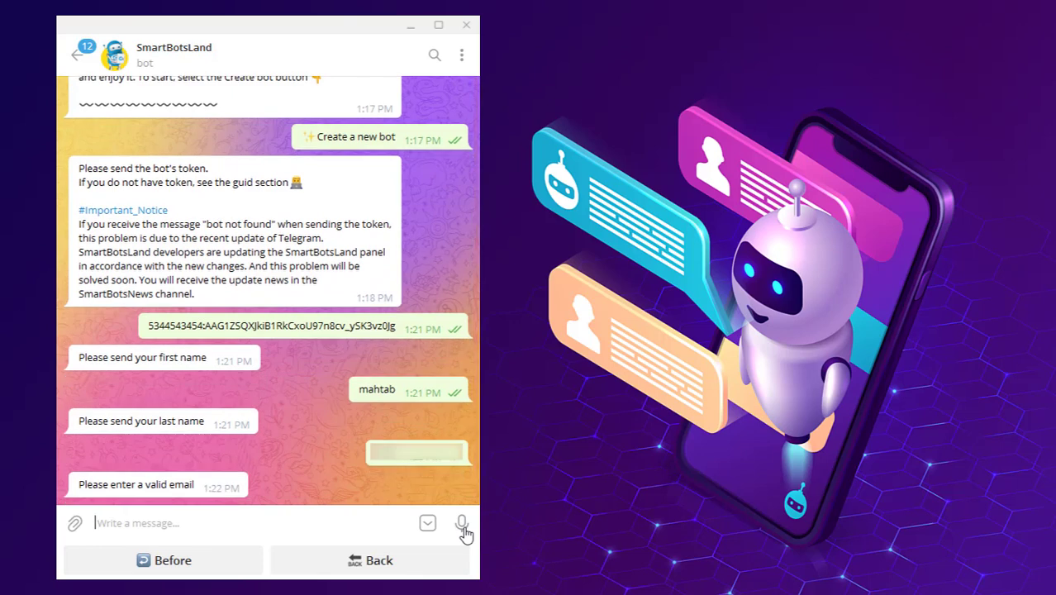
Send the country as 'ger' after the email and password prompts
{"action": "scroll", "scroll_direction": "down", "scroll_amount": 3}
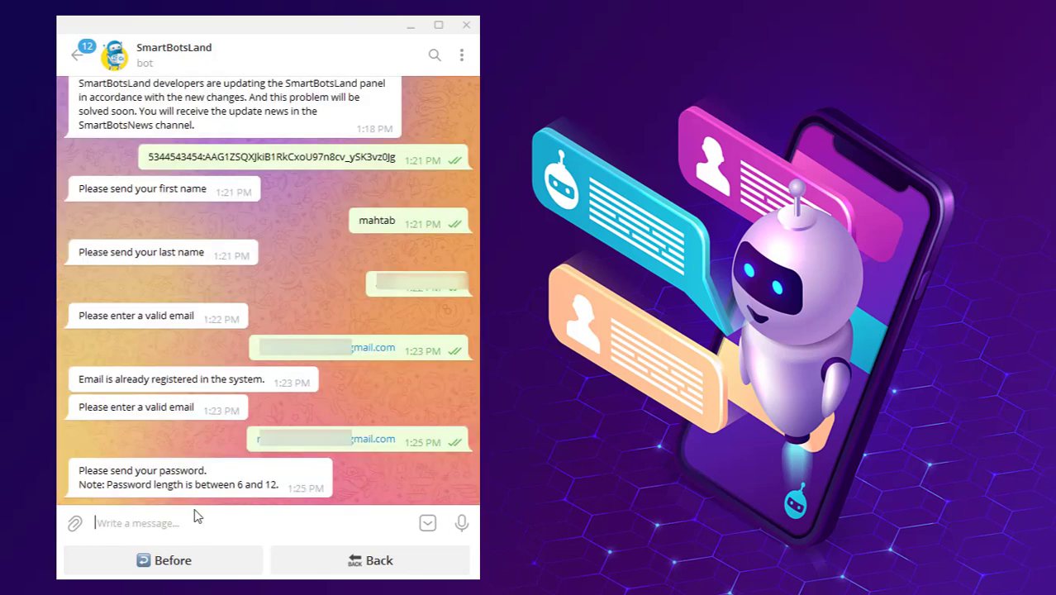
{"action": "mouse_move", "coordinate": [140, 463]}
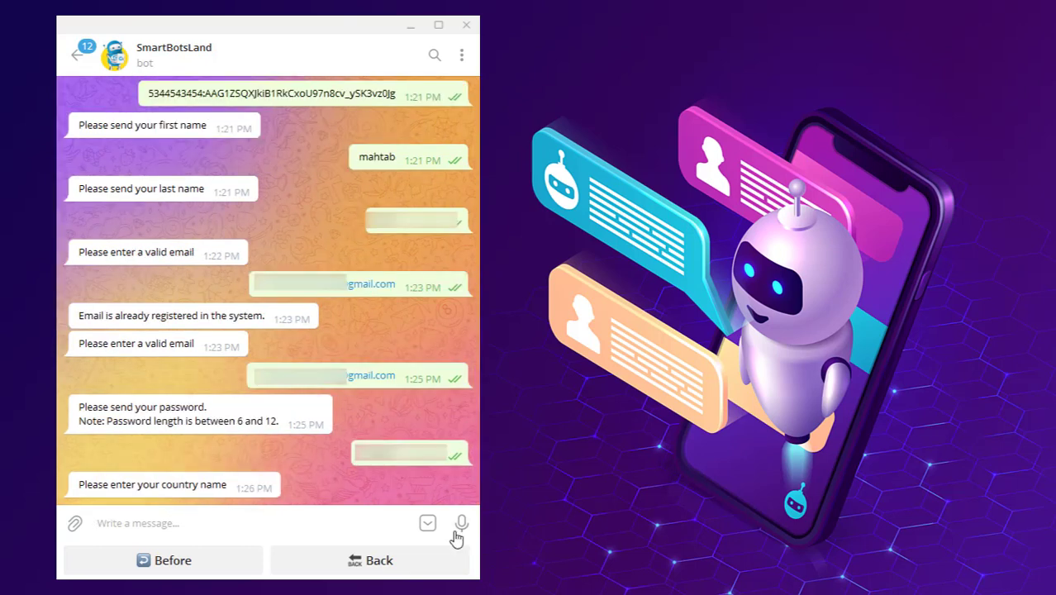
{"action": "type", "text": "ger"}
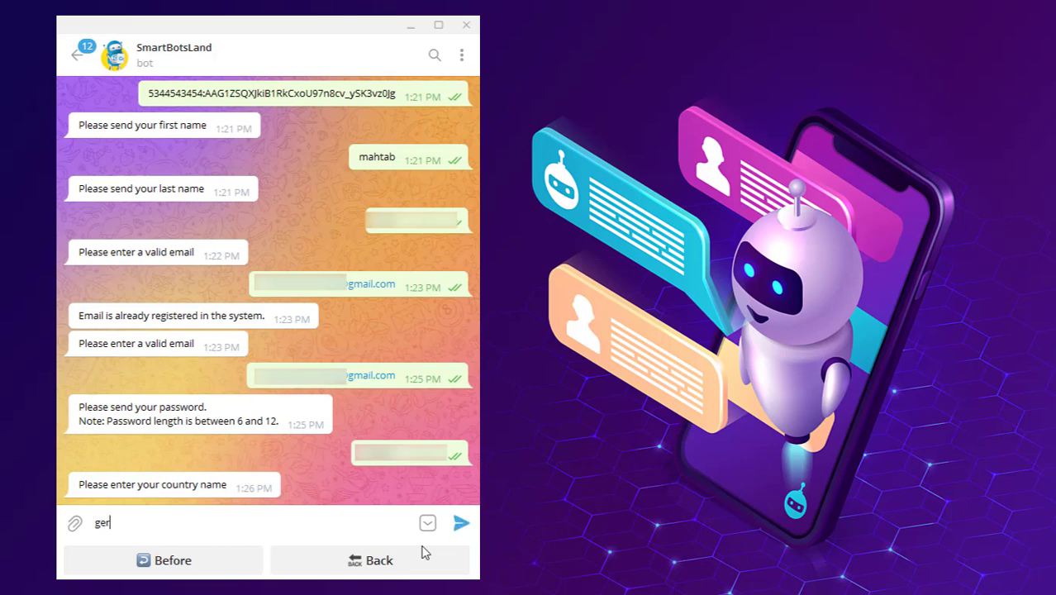
{"action": "left_click", "coordinate": [461, 522]}
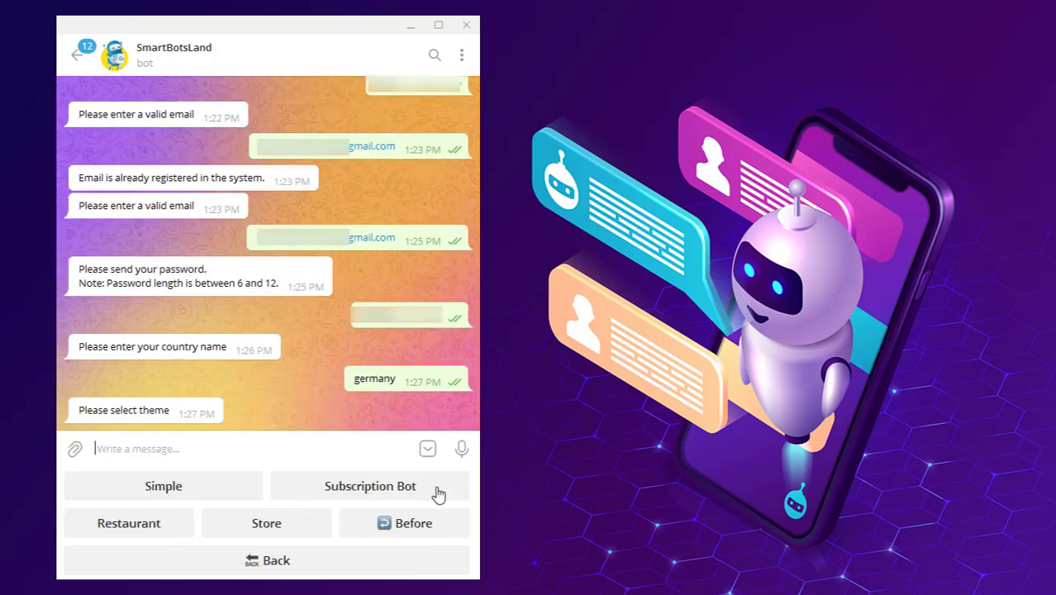
Choose the Subscription Bot theme, confirm the registration info and view the launched bot
{"action": "left_click", "coordinate": [370, 486]}
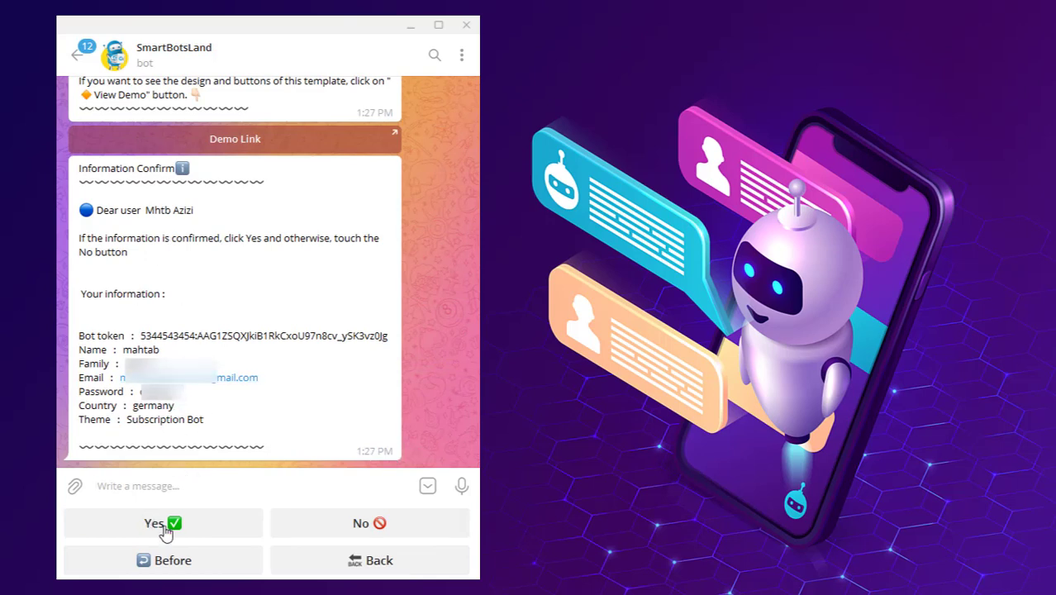
{"action": "left_click", "coordinate": [162, 523]}
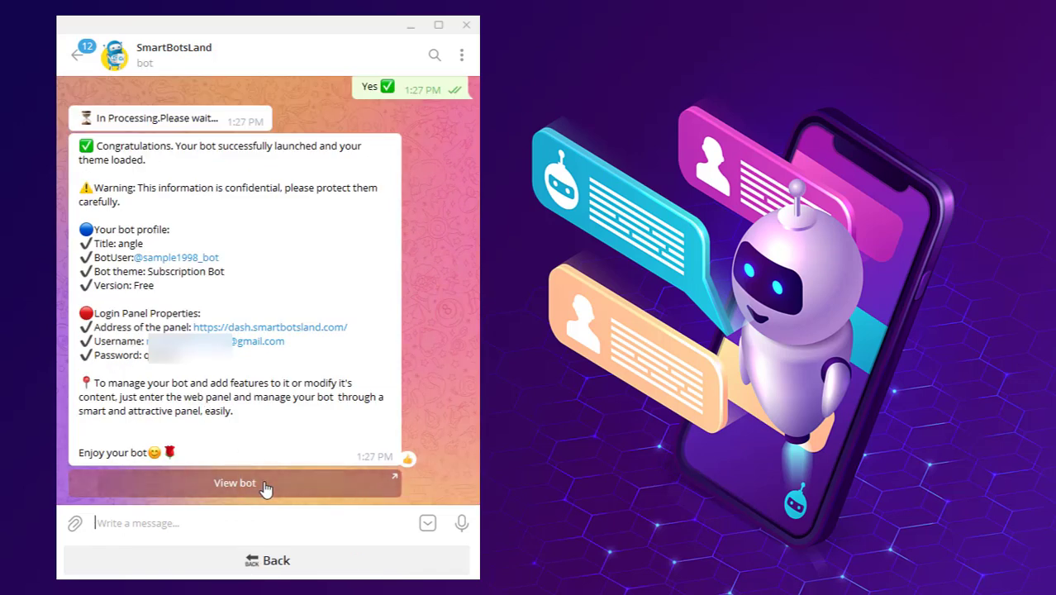
{"action": "left_click", "coordinate": [234, 483]}
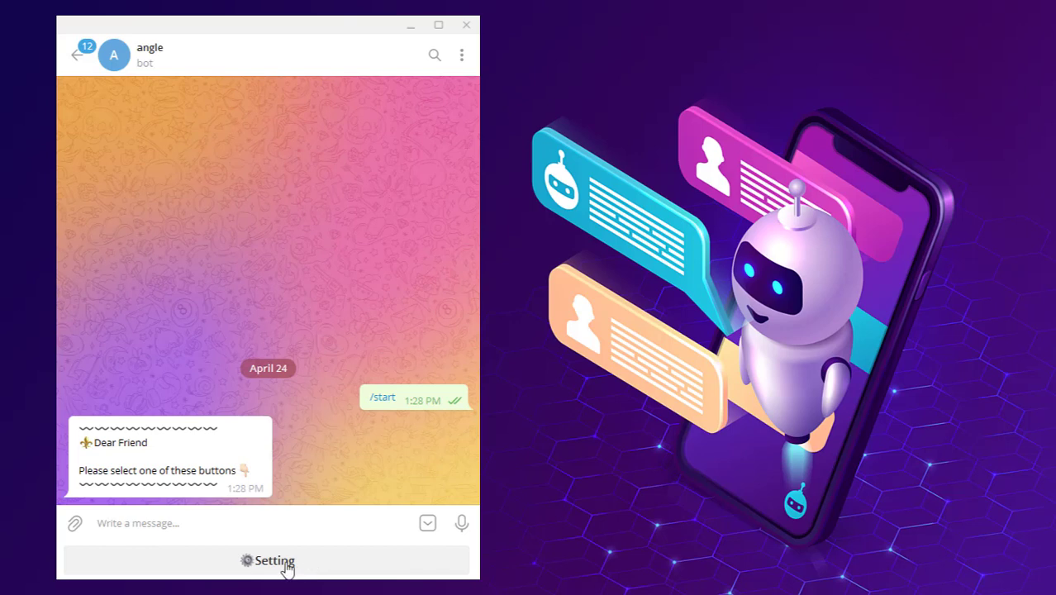
Open the angle bot's Setting to get the add-as-admin instructions
{"action": "left_click", "coordinate": [266, 560]}
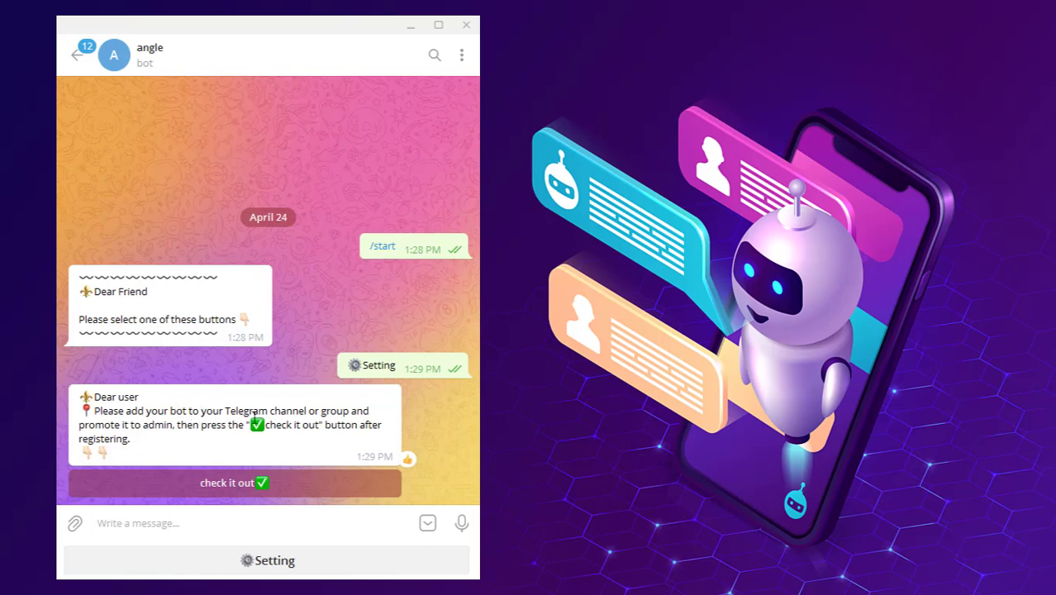
{"action": "mouse_move", "coordinate": [137, 446]}
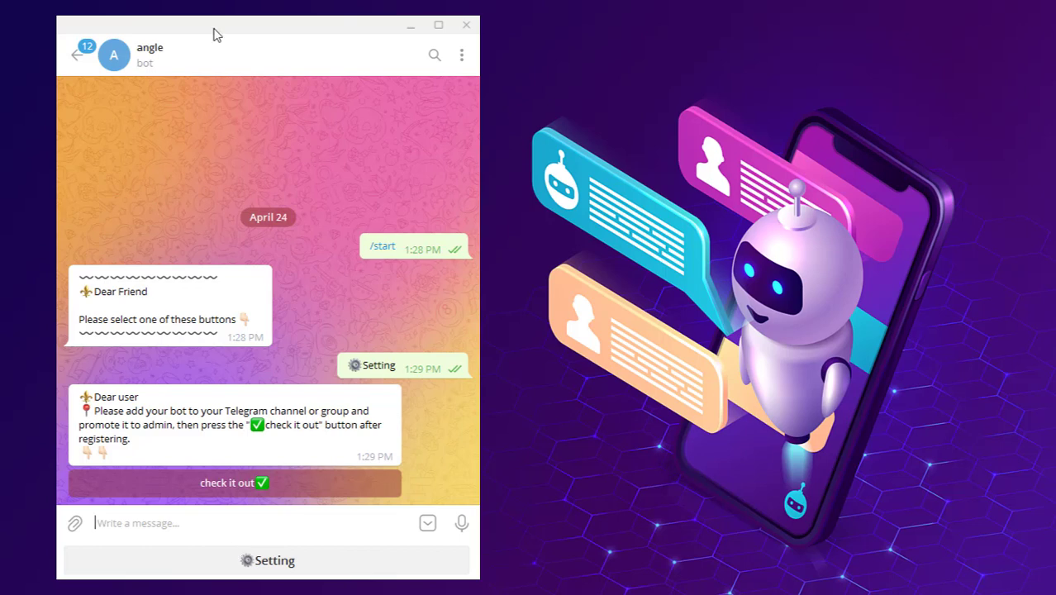
{"action": "mouse_move", "coordinate": [169, 190]}
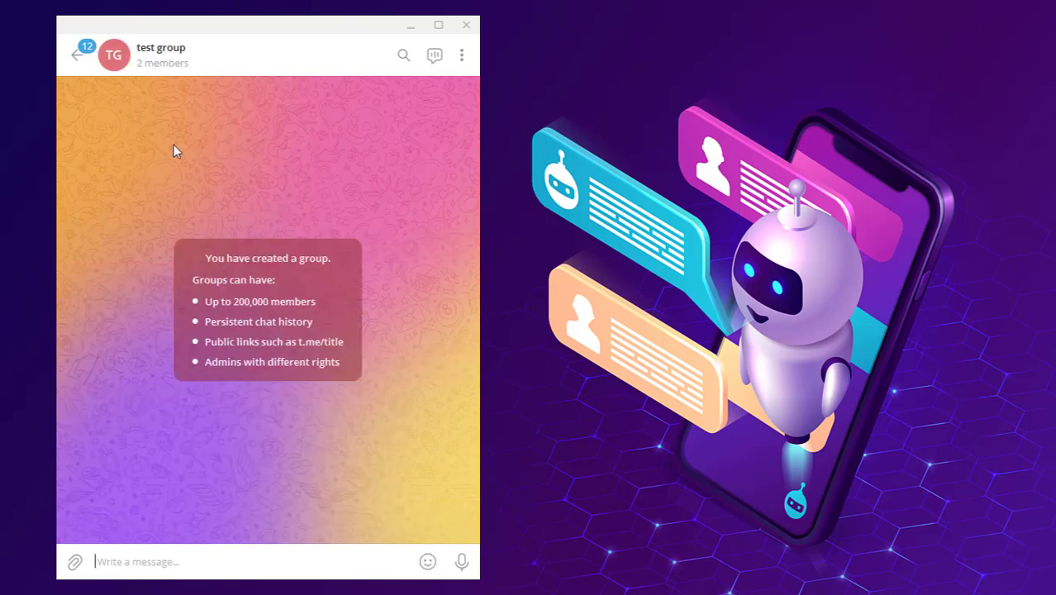
{"action": "mouse_move", "coordinate": [325, 139]}
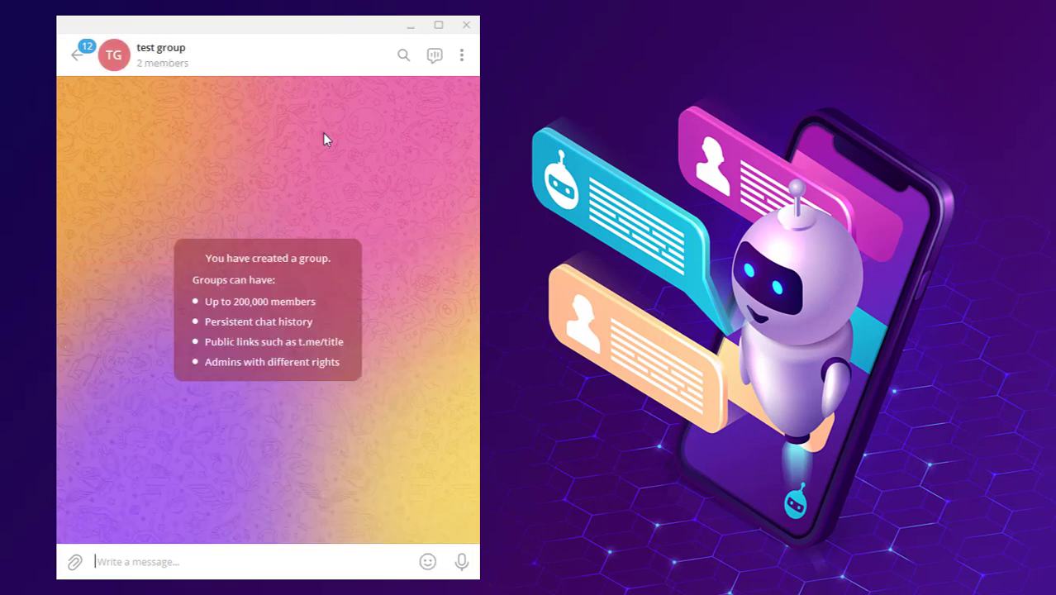
{"action": "mouse_move", "coordinate": [323, 130]}
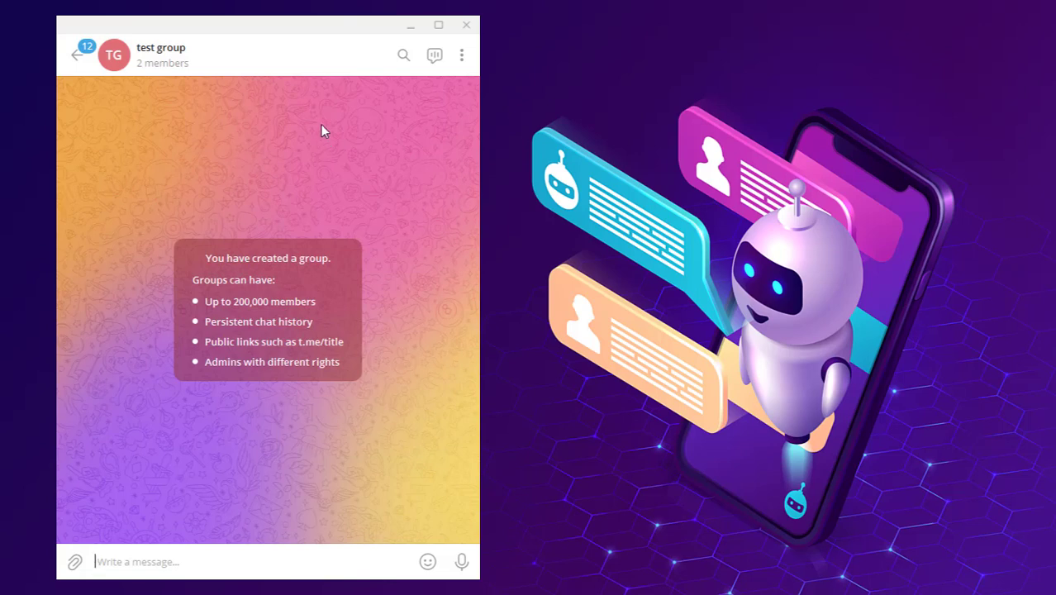
Add the angle bot as a member of test group from its Group Info
{"action": "left_click", "coordinate": [161, 54]}
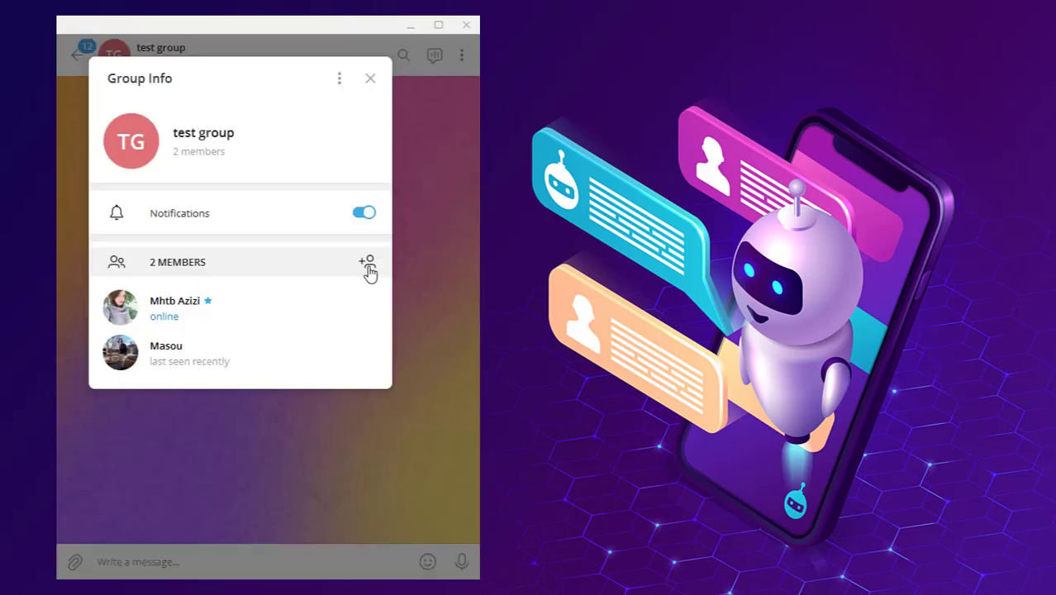
{"action": "left_click", "coordinate": [366, 262]}
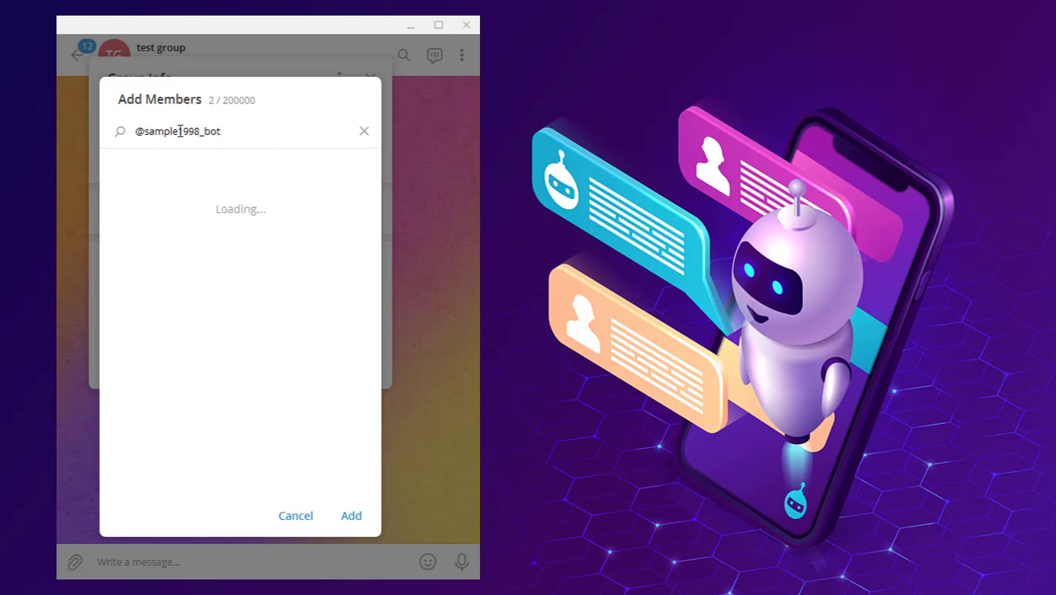
{"action": "left_click", "coordinate": [351, 514]}
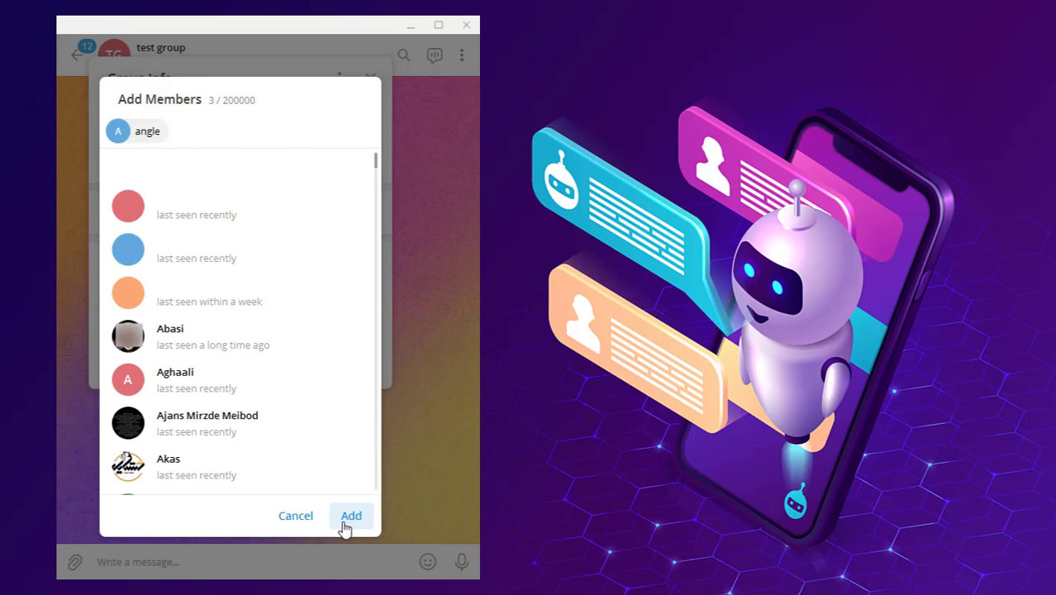
{"action": "left_click", "coordinate": [351, 514]}
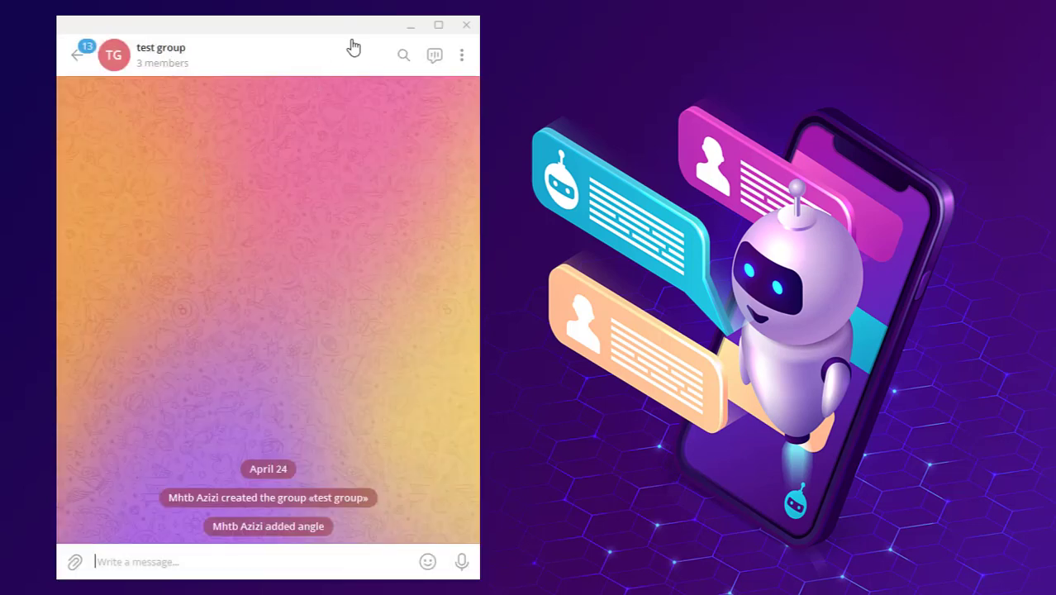
{"action": "mouse_move", "coordinate": [403, 56]}
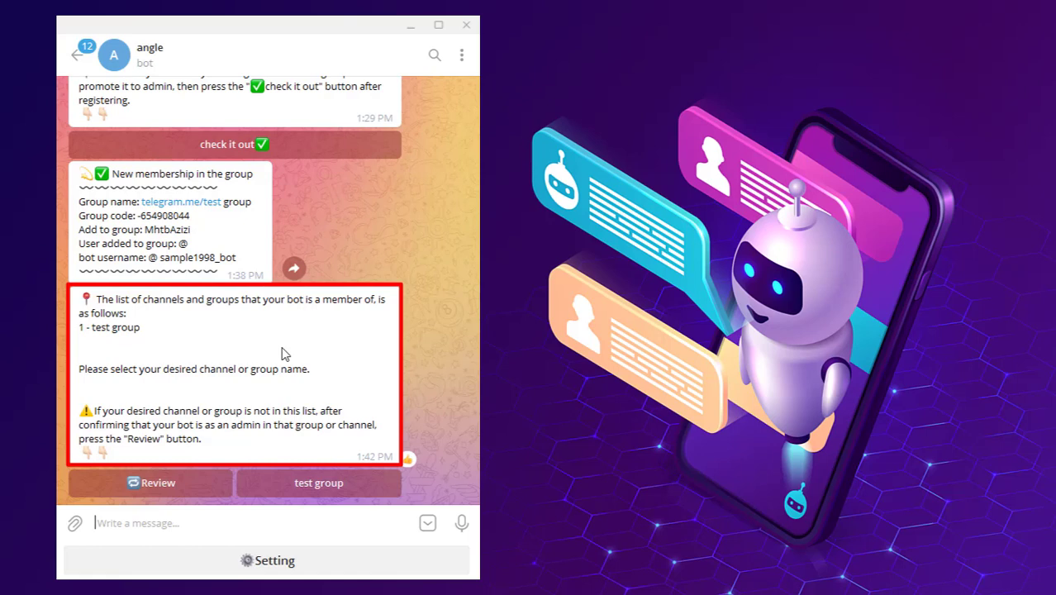
{"action": "left_click", "coordinate": [318, 483]}
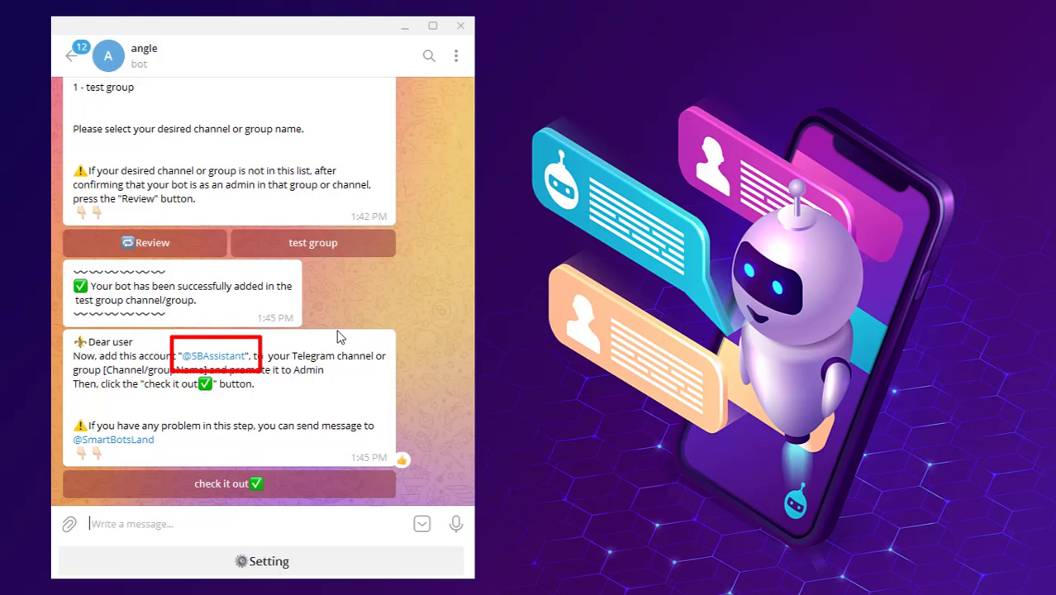
{"action": "mouse_move", "coordinate": [251, 351]}
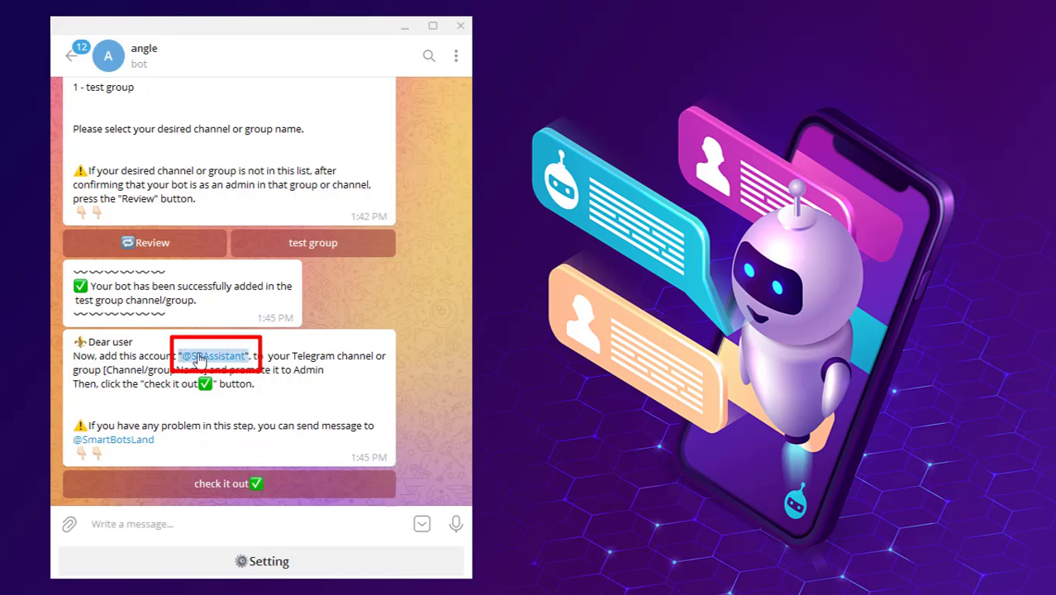
{"action": "left_click", "coordinate": [313, 242]}
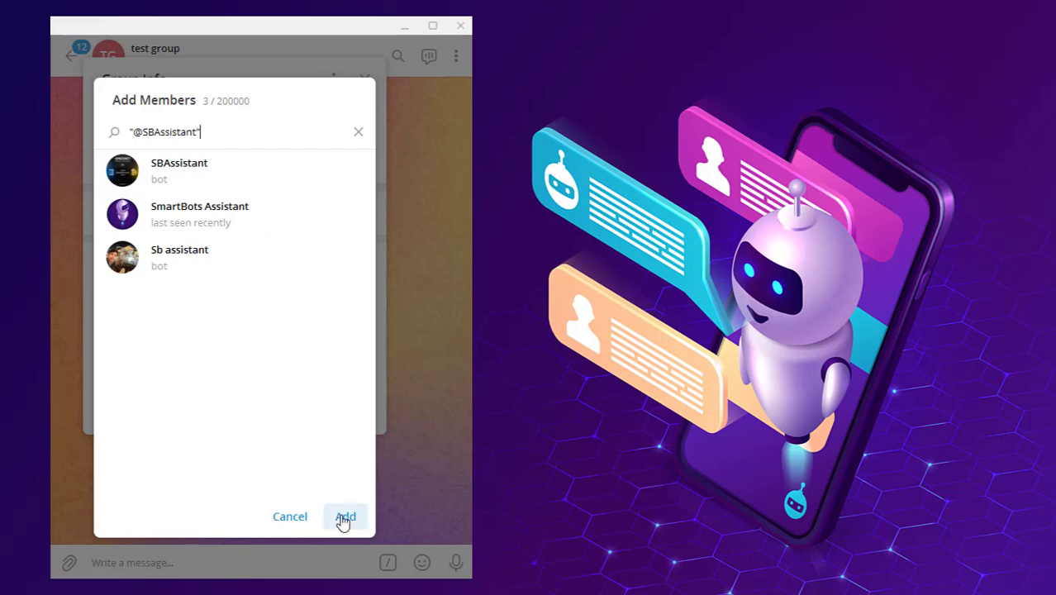
Add SmartBots Assistant to test group and save it as an administrator
{"action": "left_click", "coordinate": [344, 517]}
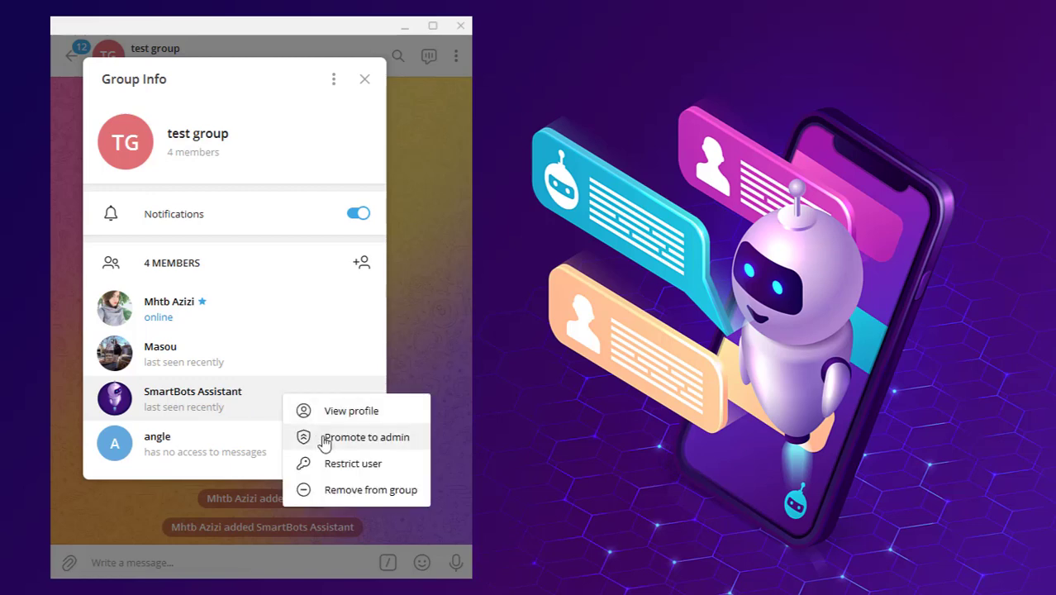
{"action": "left_click", "coordinate": [365, 436]}
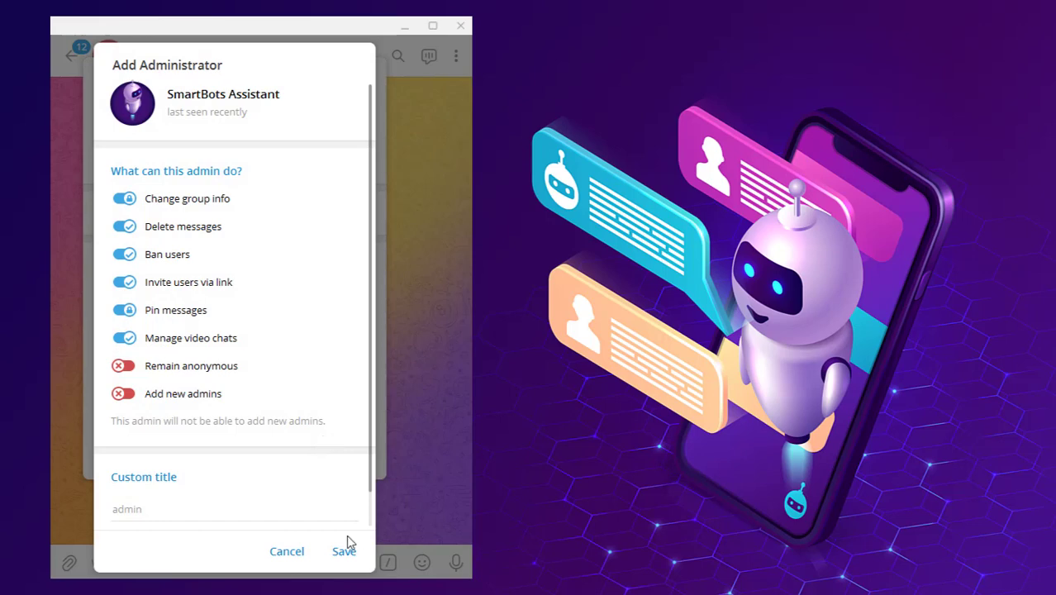
{"action": "left_click", "coordinate": [344, 551]}
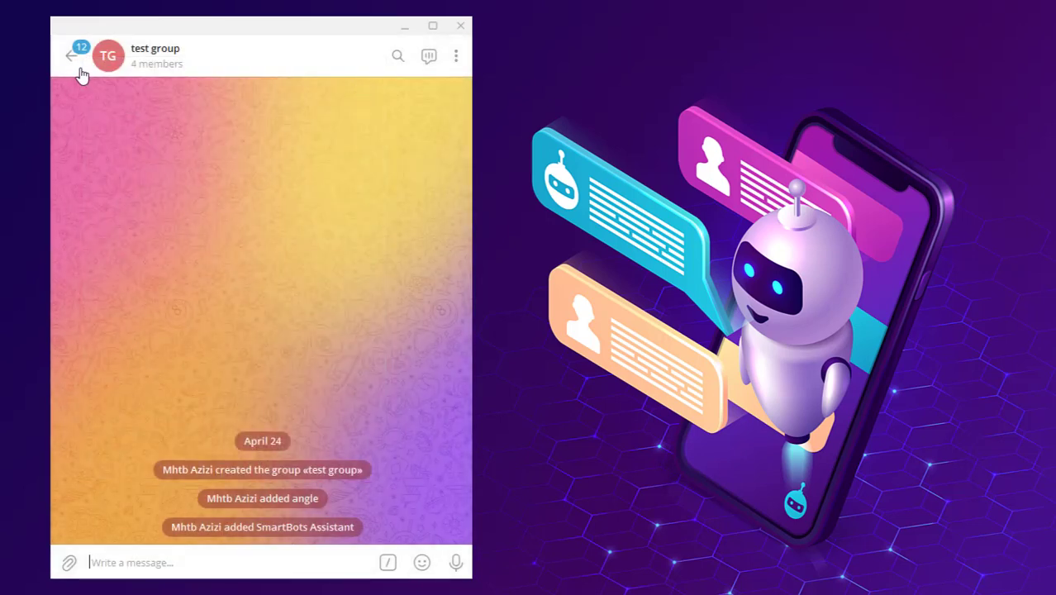
Tell the angle bot the assistant was added and continue to payment gateway setup
{"action": "left_click", "coordinate": [71, 55]}
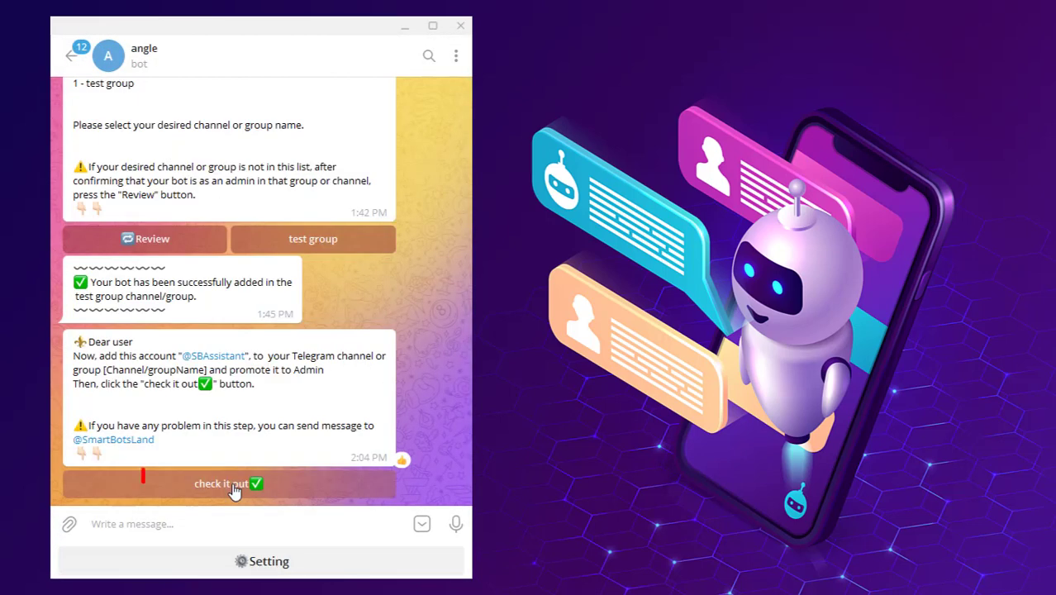
{"action": "left_click", "coordinate": [229, 483]}
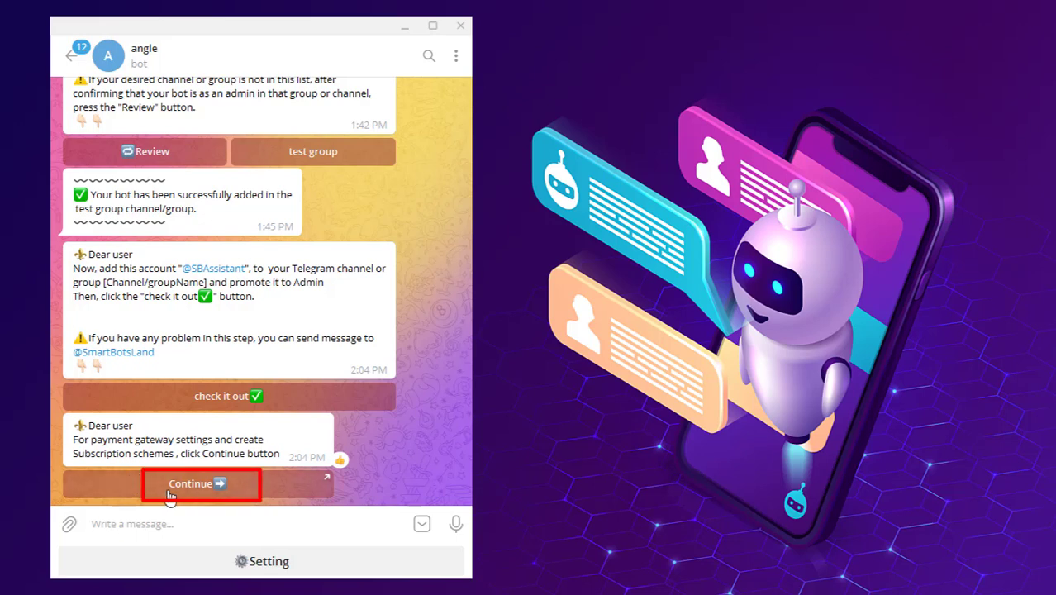
{"action": "left_click", "coordinate": [201, 483]}
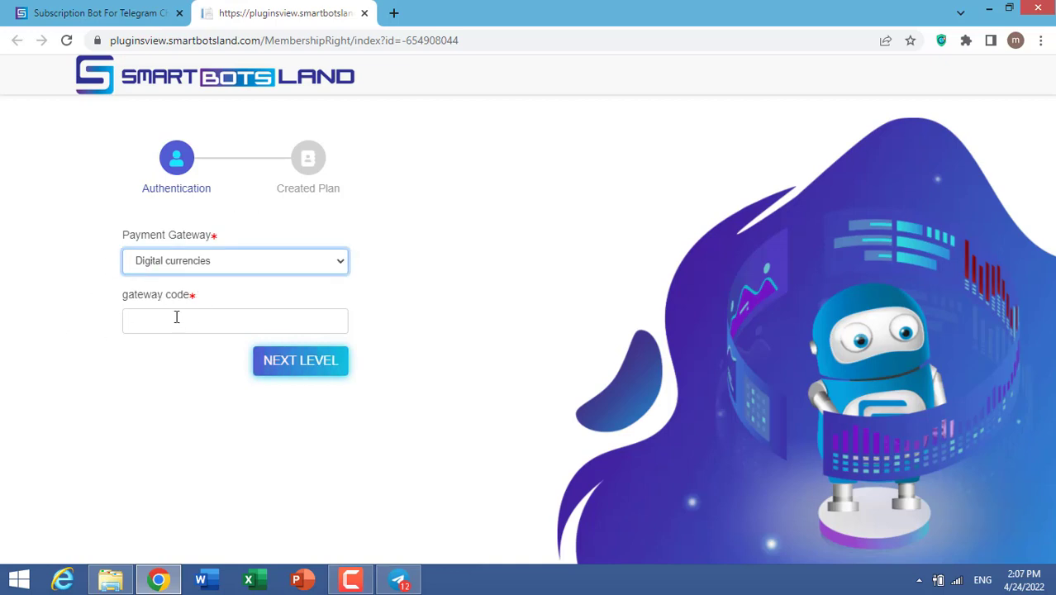
{"action": "mouse_move", "coordinate": [341, 271]}
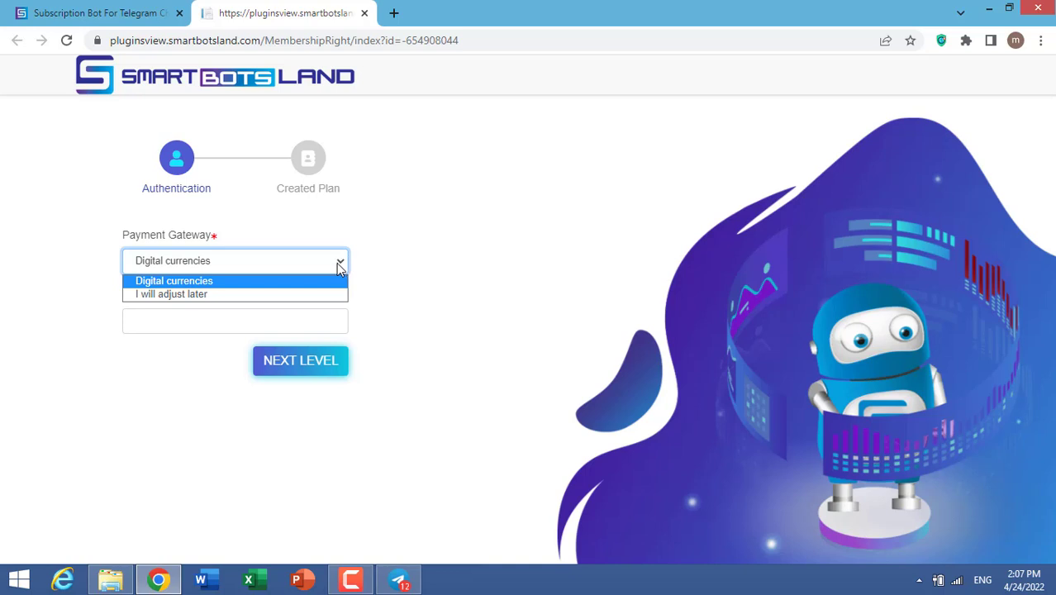
{"action": "mouse_move", "coordinate": [337, 273]}
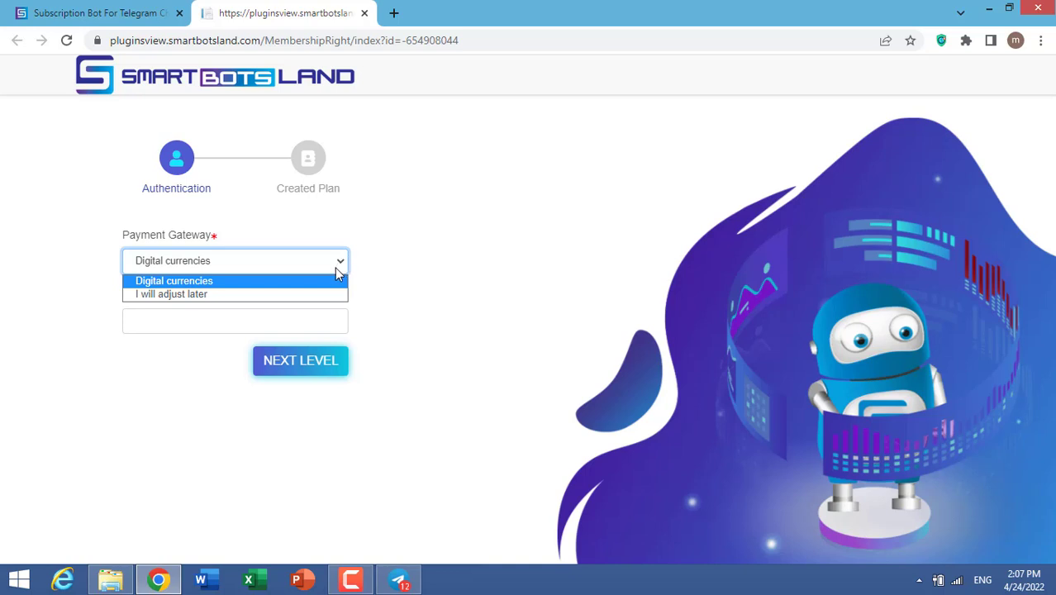
{"action": "mouse_move", "coordinate": [329, 284]}
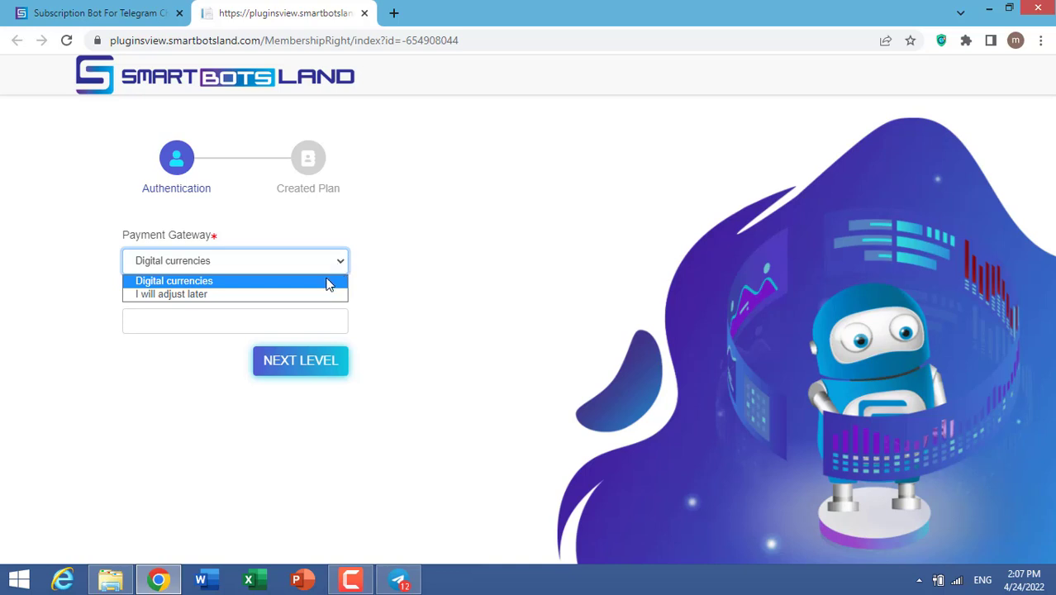
Keep Digital currencies as the gateway and advance to the Created Plan step
{"action": "left_click", "coordinate": [173, 280]}
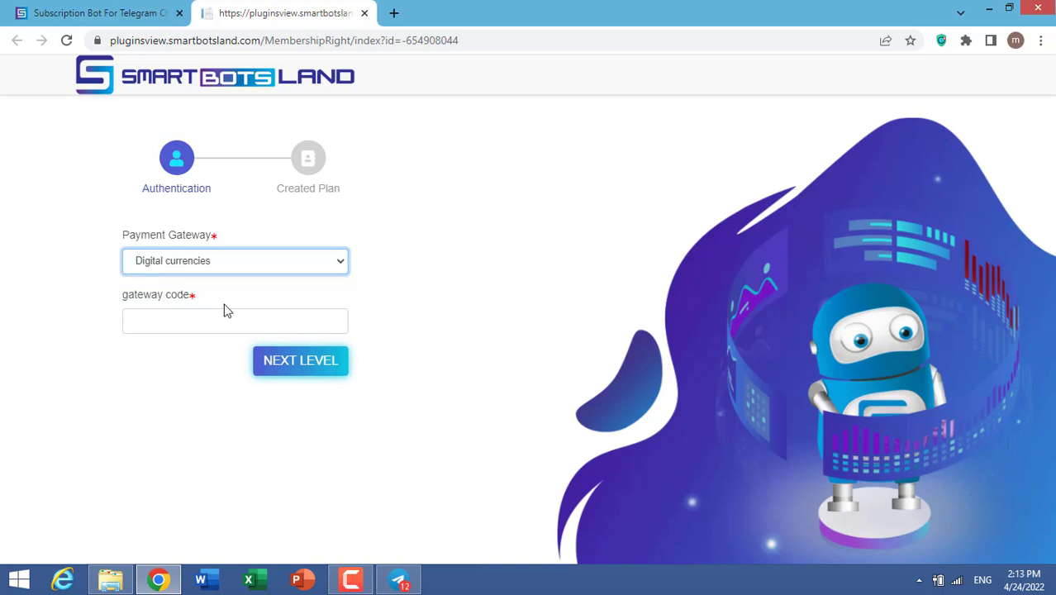
{"action": "mouse_move", "coordinate": [229, 306]}
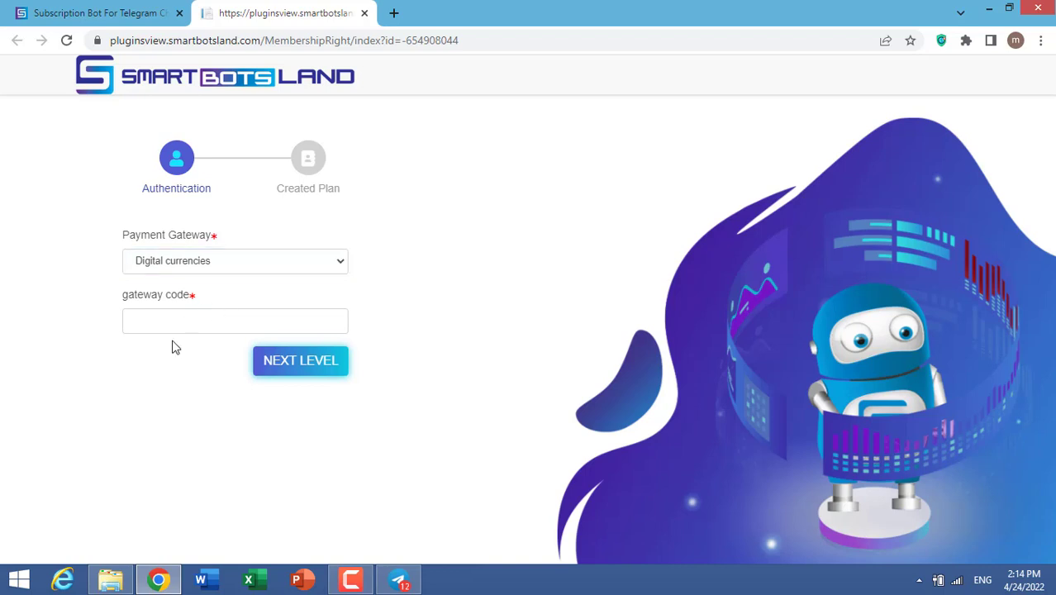
{"action": "left_click", "coordinate": [235, 320]}
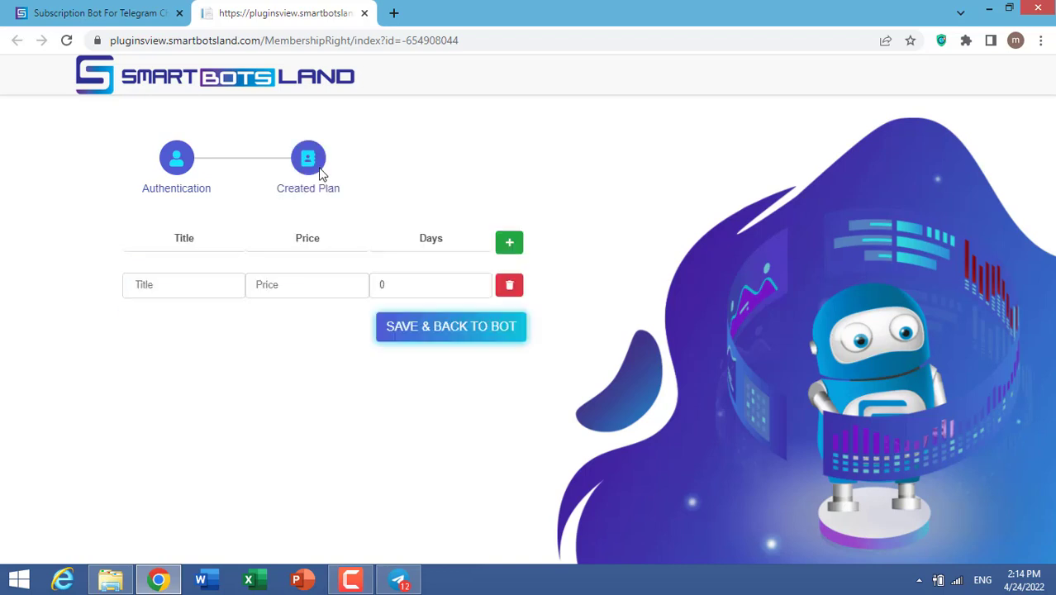
Enter the first plan as 'one month subscription' with price 2
{"action": "left_click", "coordinate": [182, 284]}
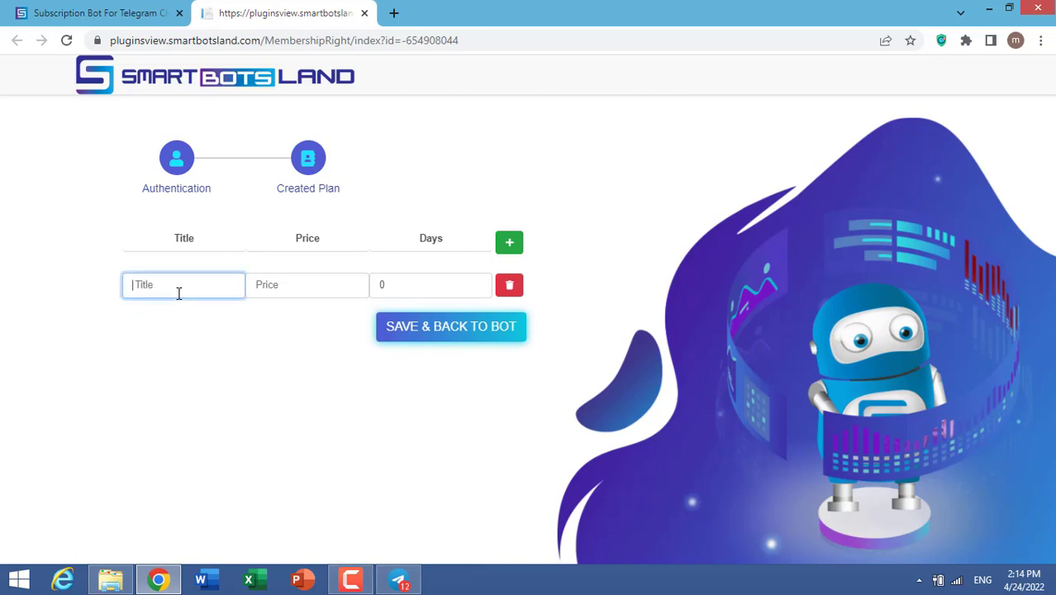
{"action": "type", "text": "one month subscription"}
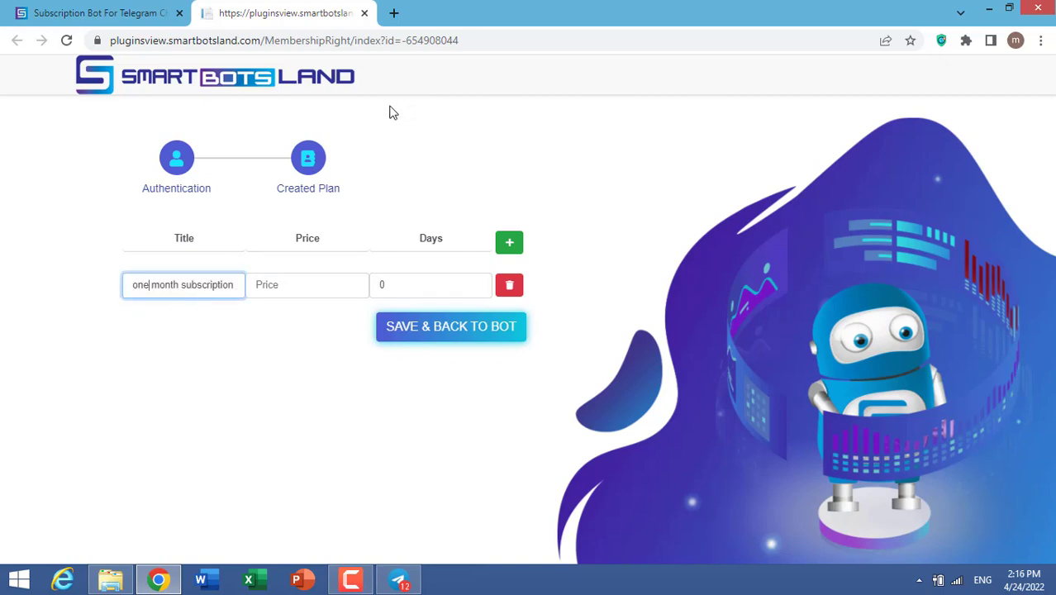
{"action": "left_click", "coordinate": [307, 284]}
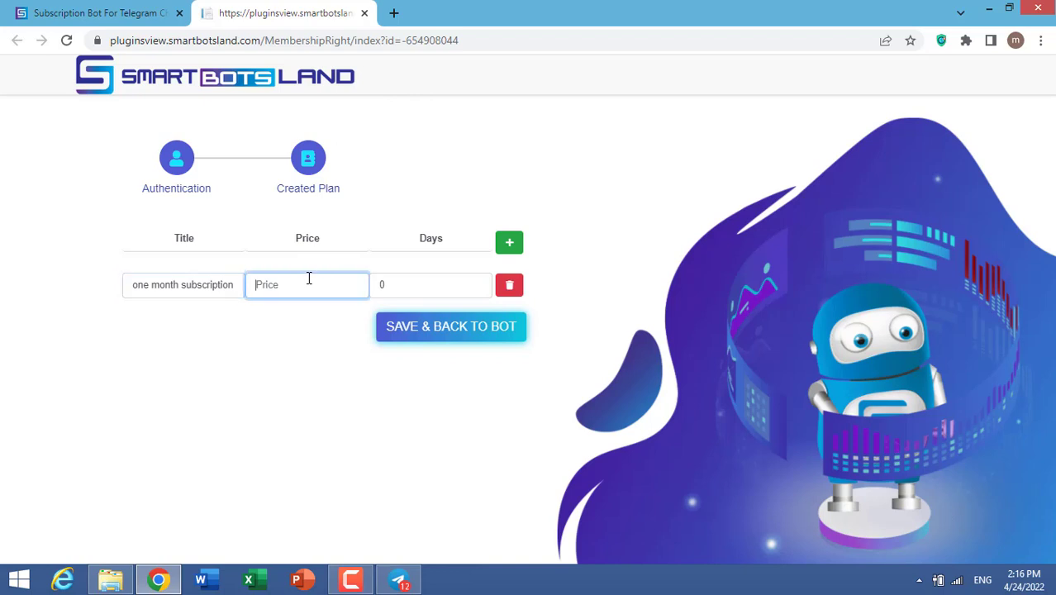
{"action": "type", "text": "2"}
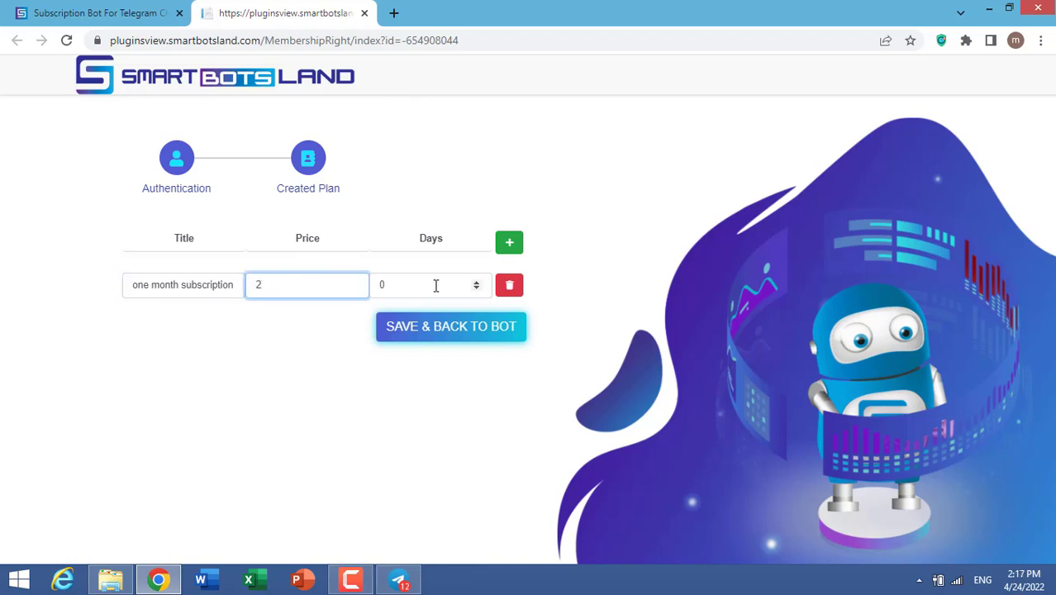
Add another plan row titled '1 da' with its price, then save the plans
{"action": "left_click", "coordinate": [509, 241]}
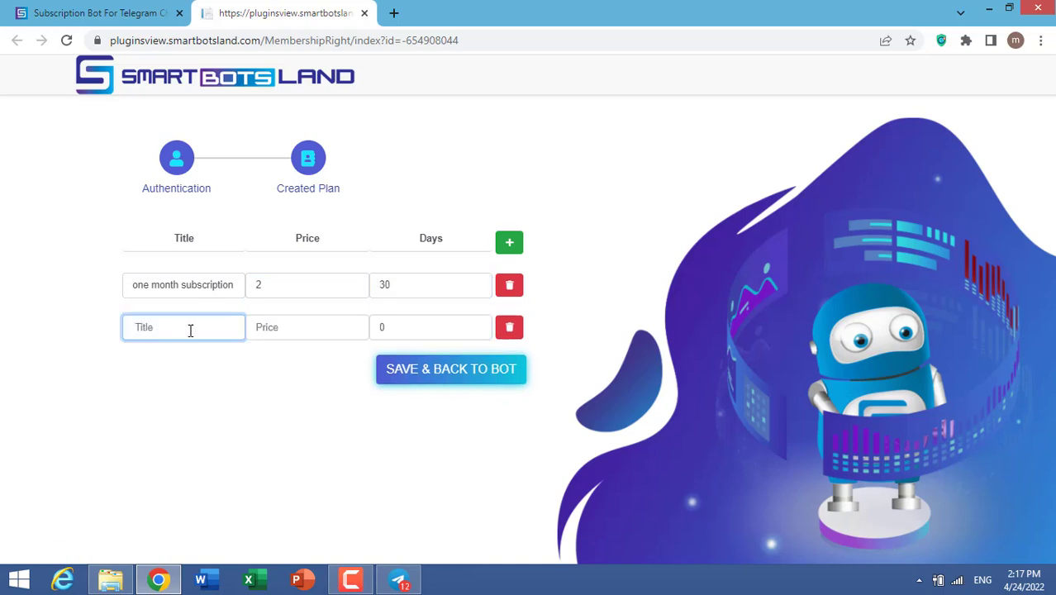
{"action": "left_click", "coordinate": [182, 328]}
{"action": "type", "text": "one week subscription"}
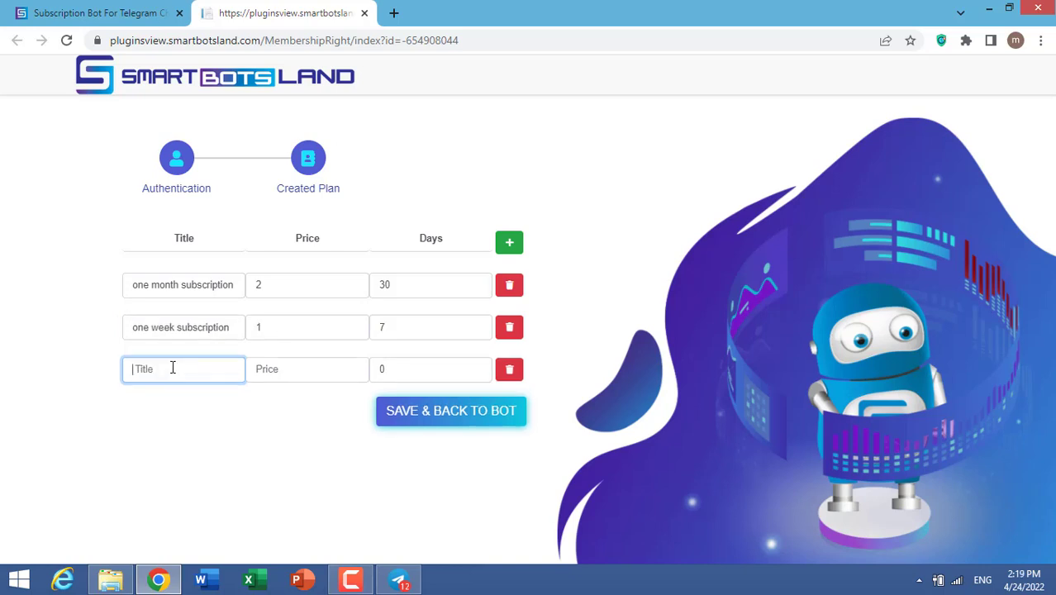
{"action": "type", "text": "1 da"}
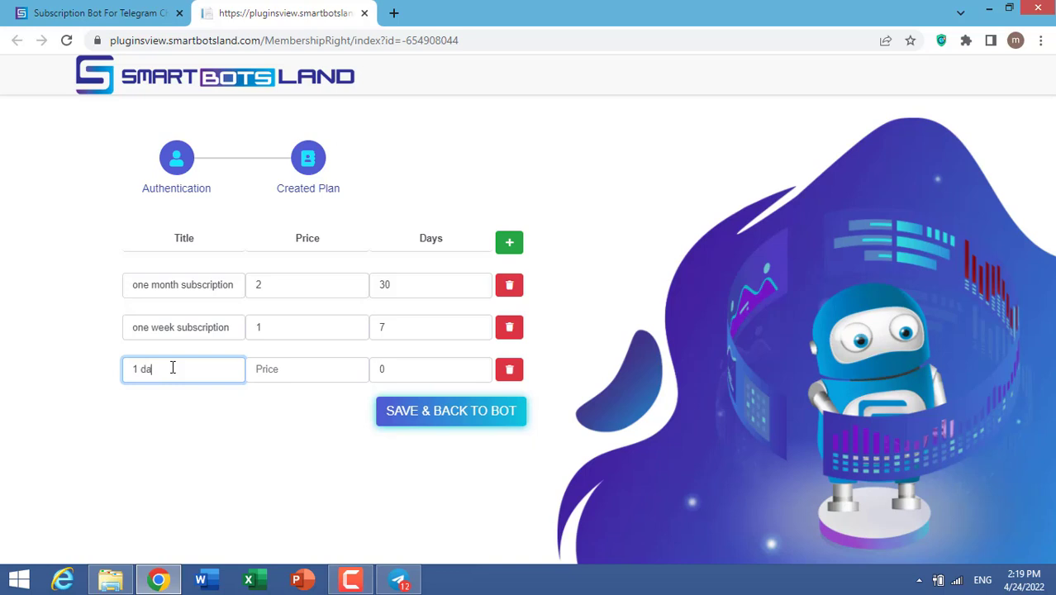
{"action": "left_click", "coordinate": [307, 368]}
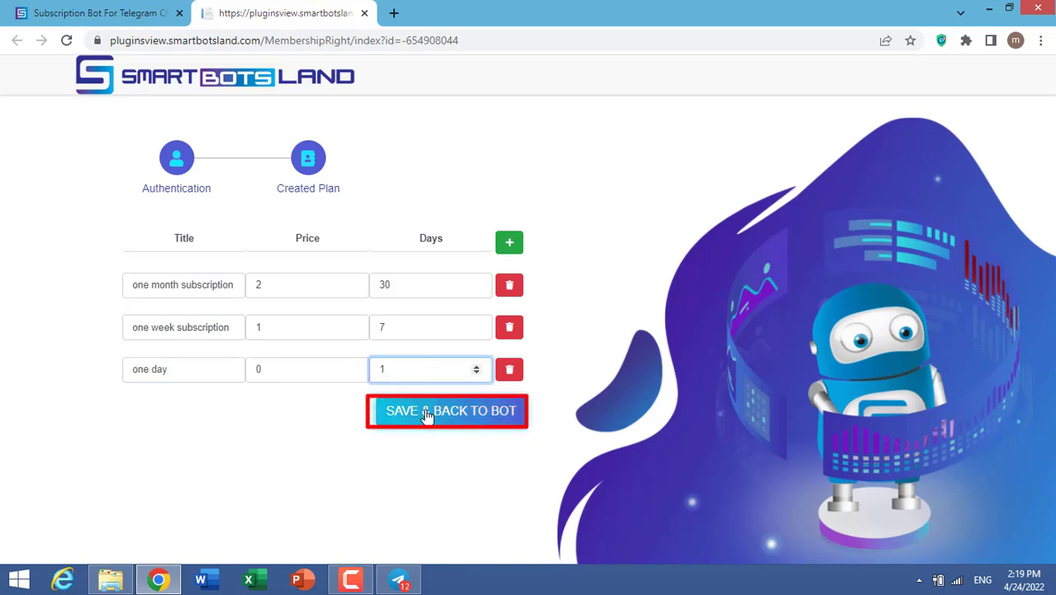
{"action": "left_click", "coordinate": [446, 411]}
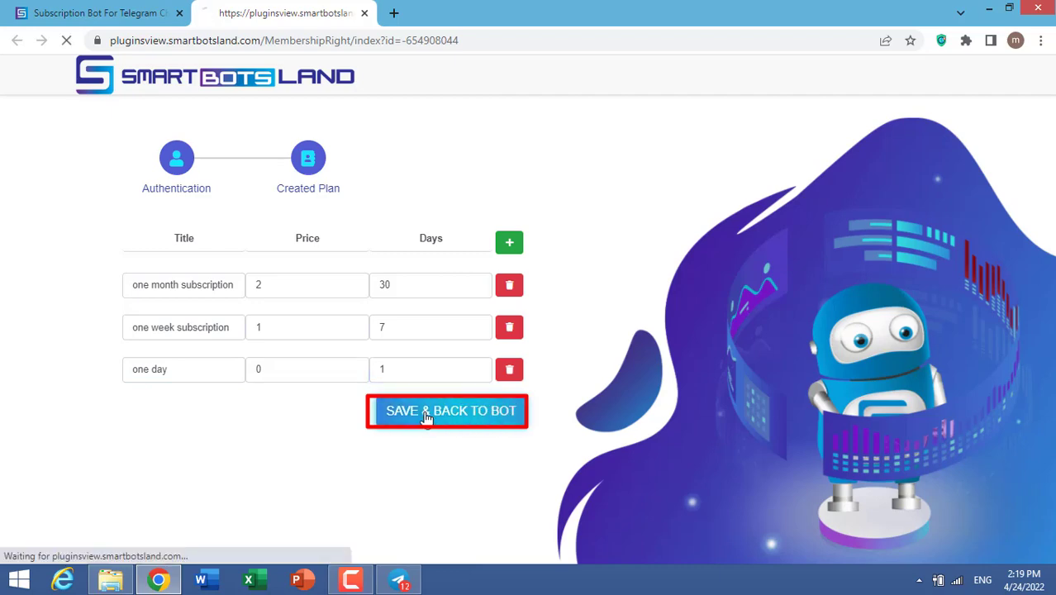
Follow the bot's t.me link and launch its chat in Telegram Desktop
{"action": "left_click", "coordinate": [447, 410]}
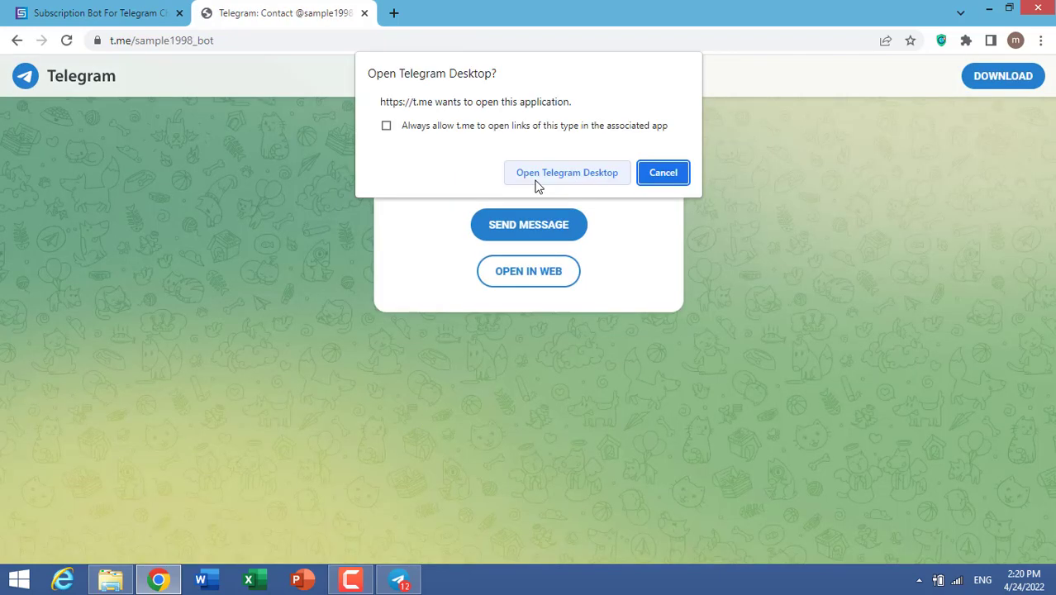
{"action": "mouse_move", "coordinate": [477, 195]}
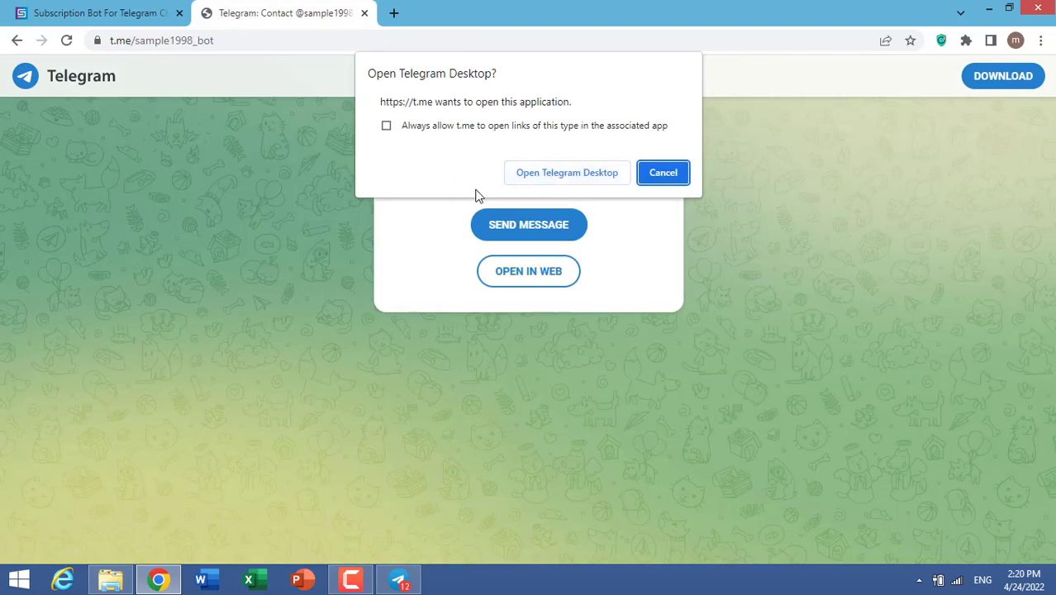
{"action": "left_click", "coordinate": [567, 172]}
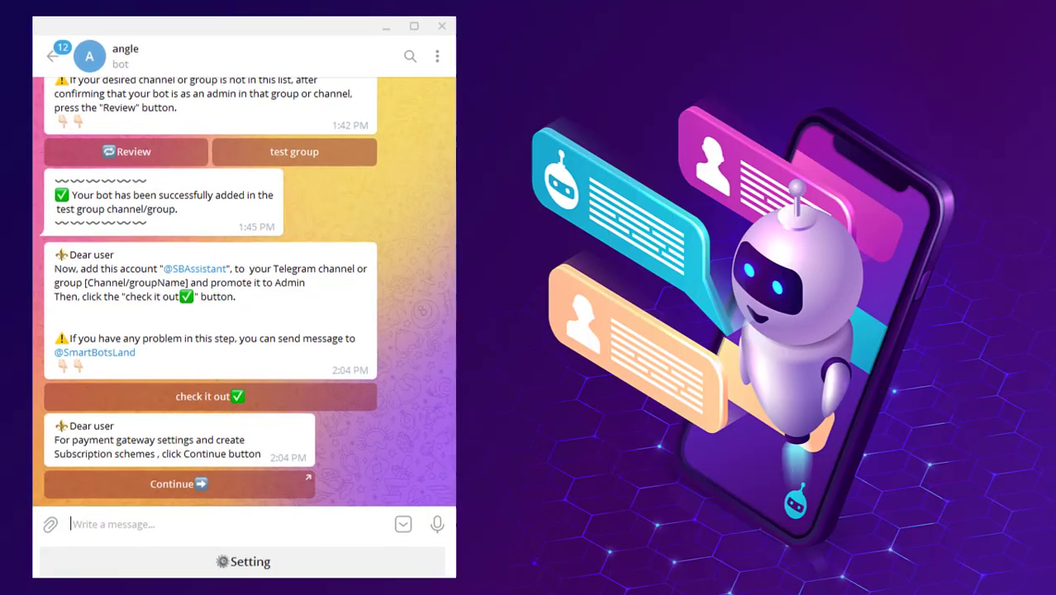
{"action": "mouse_move", "coordinate": [258, 513]}
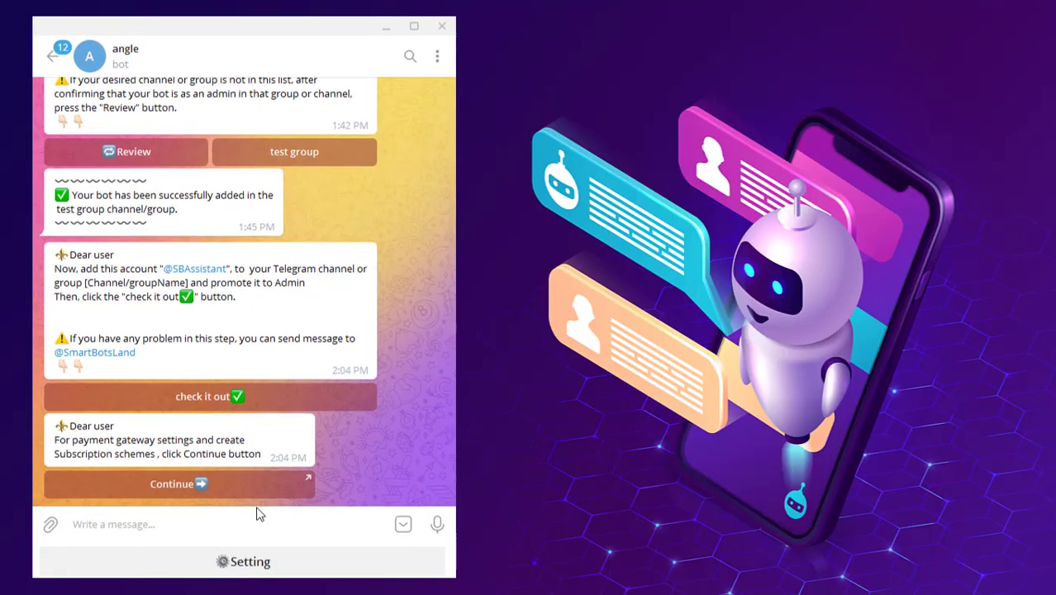
Send /start to the angle bot to get its main user menu
{"action": "type", "text": "/"}
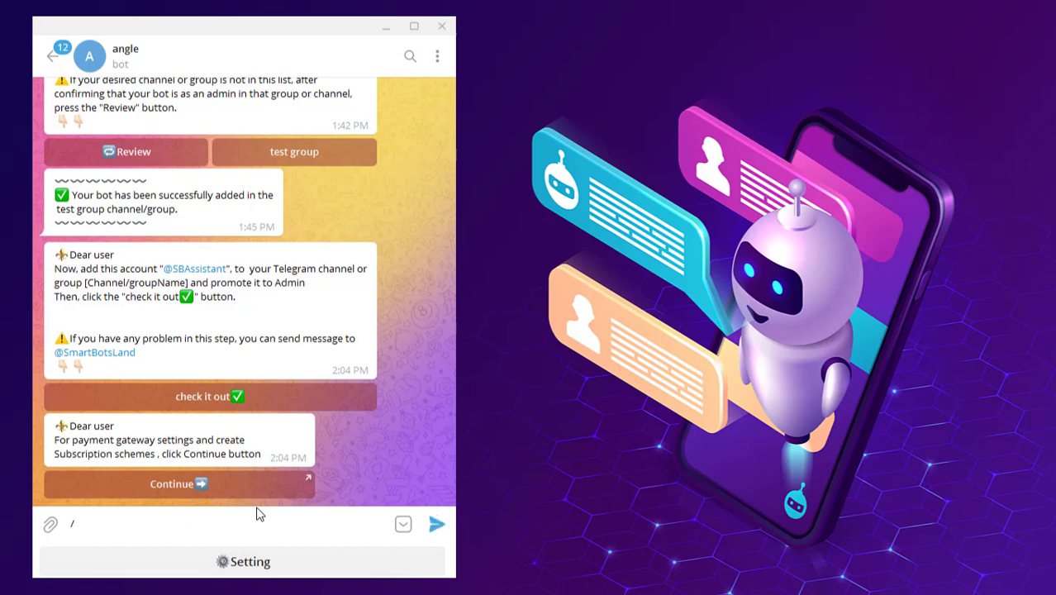
{"action": "type", "text": "/start"}
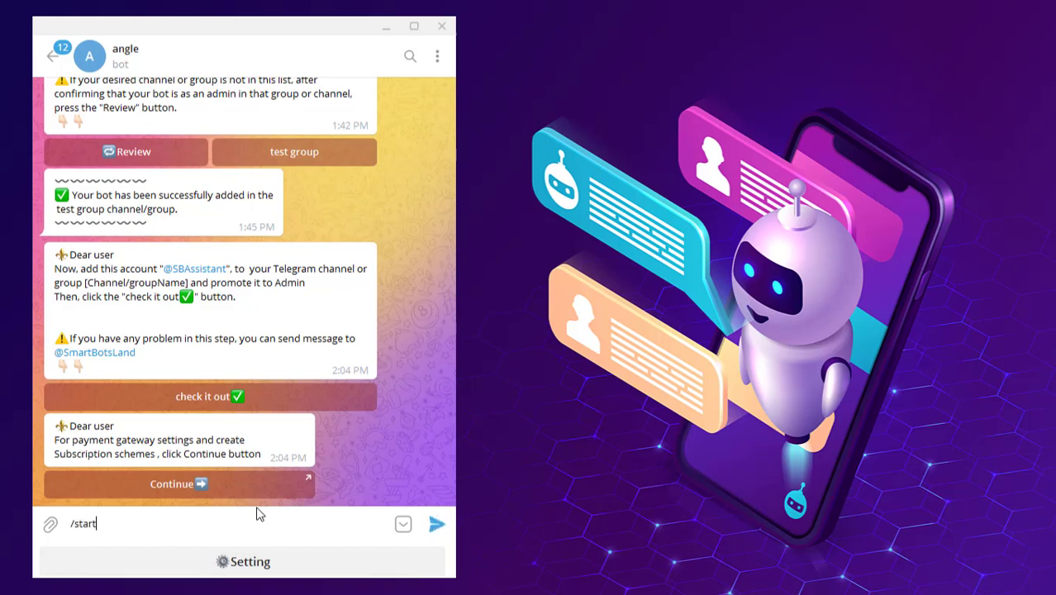
{"action": "left_click", "coordinate": [436, 524]}
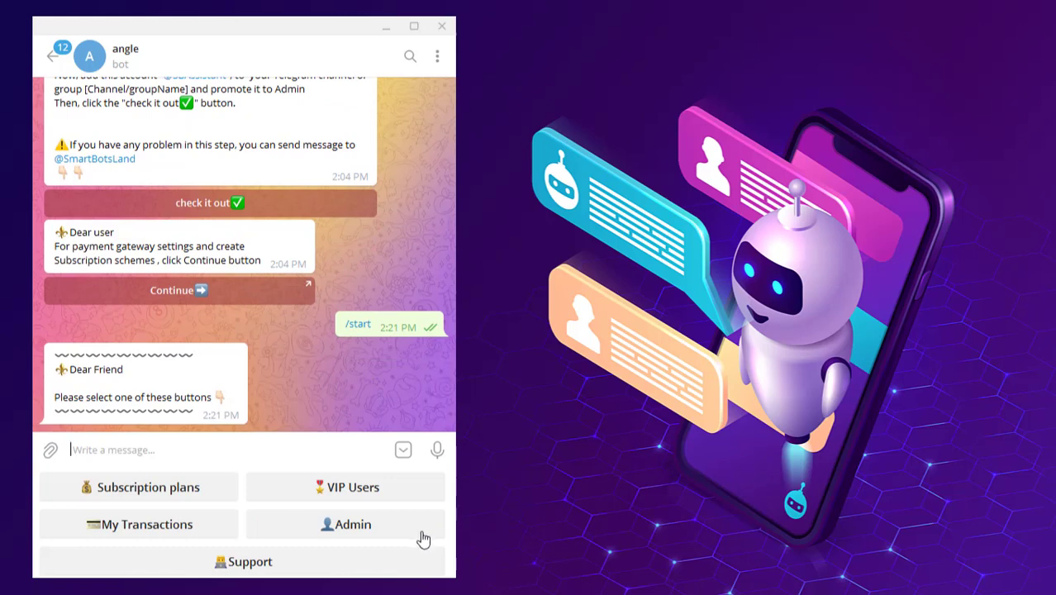
{"action": "mouse_move", "coordinate": [404, 561]}
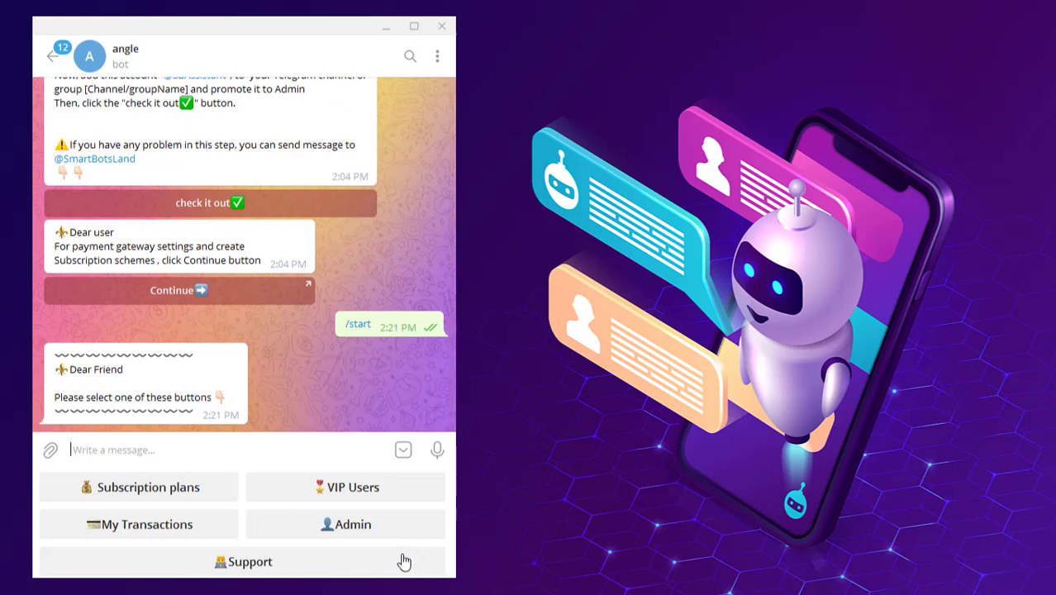
{"action": "mouse_move", "coordinate": [279, 380]}
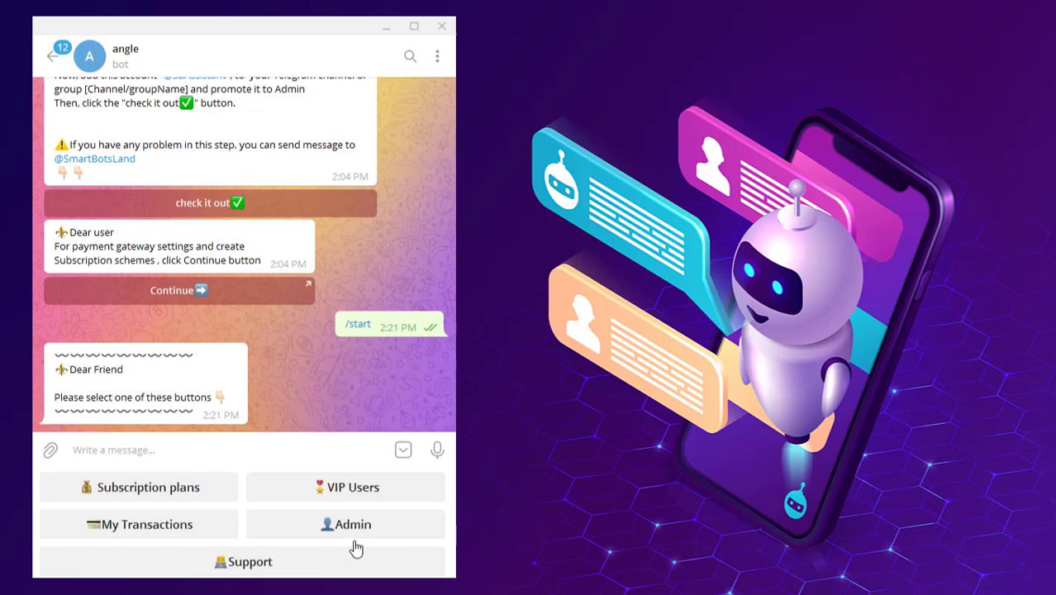
{"action": "mouse_move", "coordinate": [137, 496]}
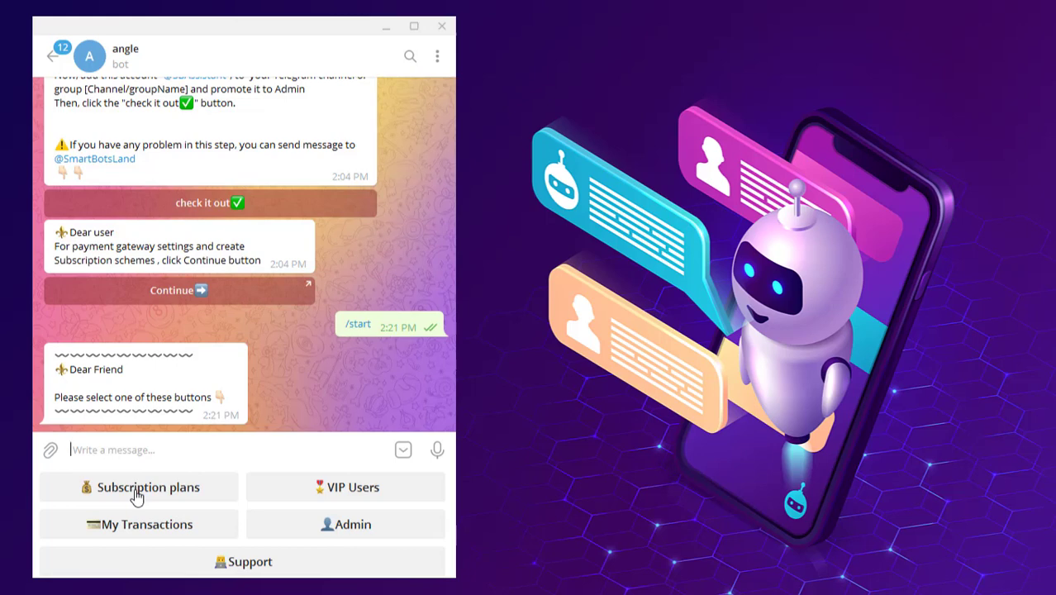
Use Subscription plans, Back, My Transactions and Support to get plans, UserTransaction.pdf and support message
{"action": "left_click", "coordinate": [138, 487]}
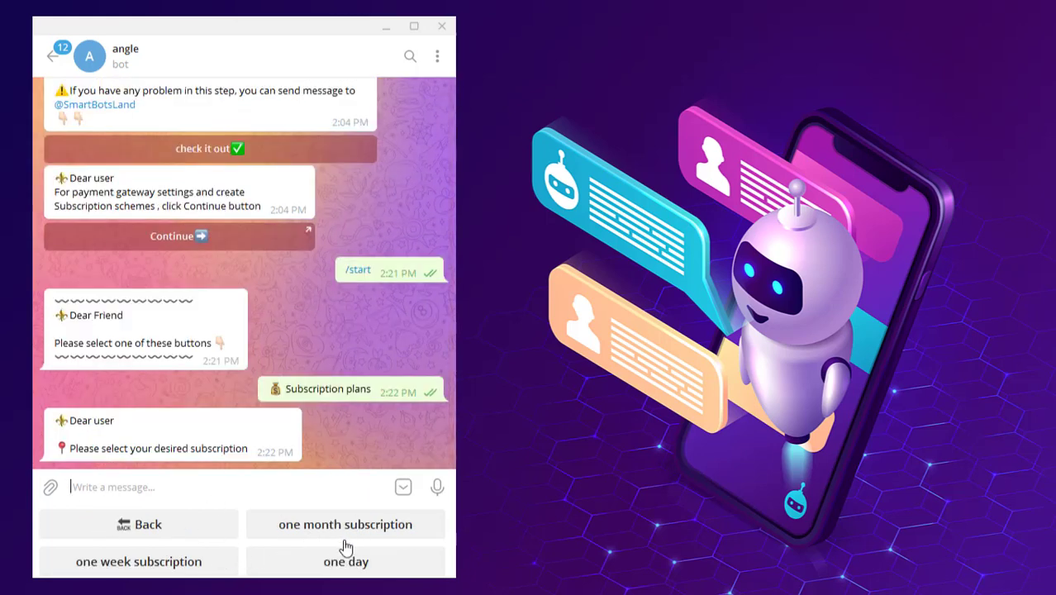
{"action": "mouse_move", "coordinate": [337, 551]}
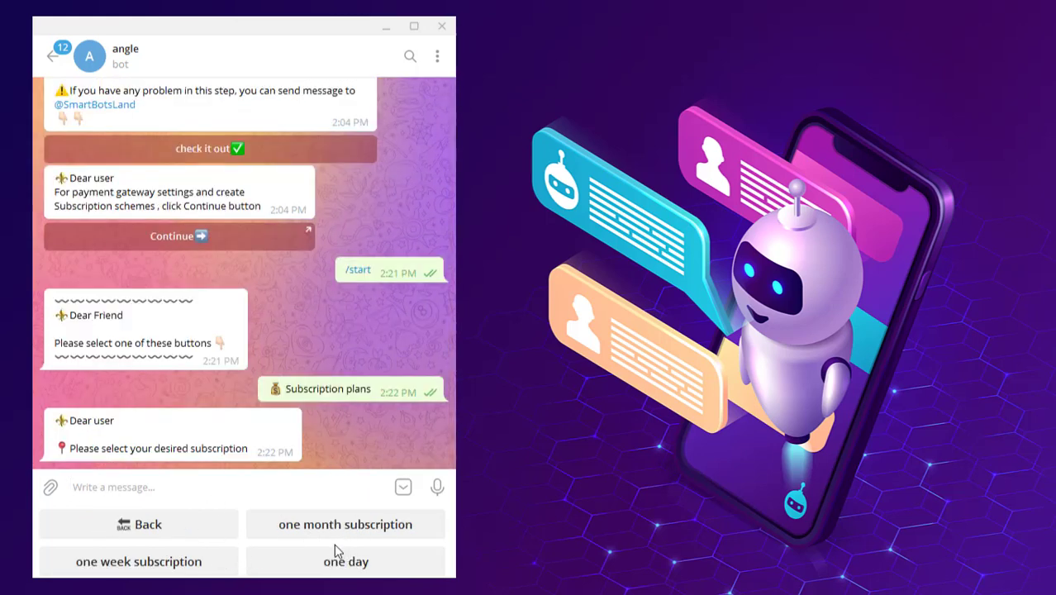
{"action": "left_click", "coordinate": [137, 524]}
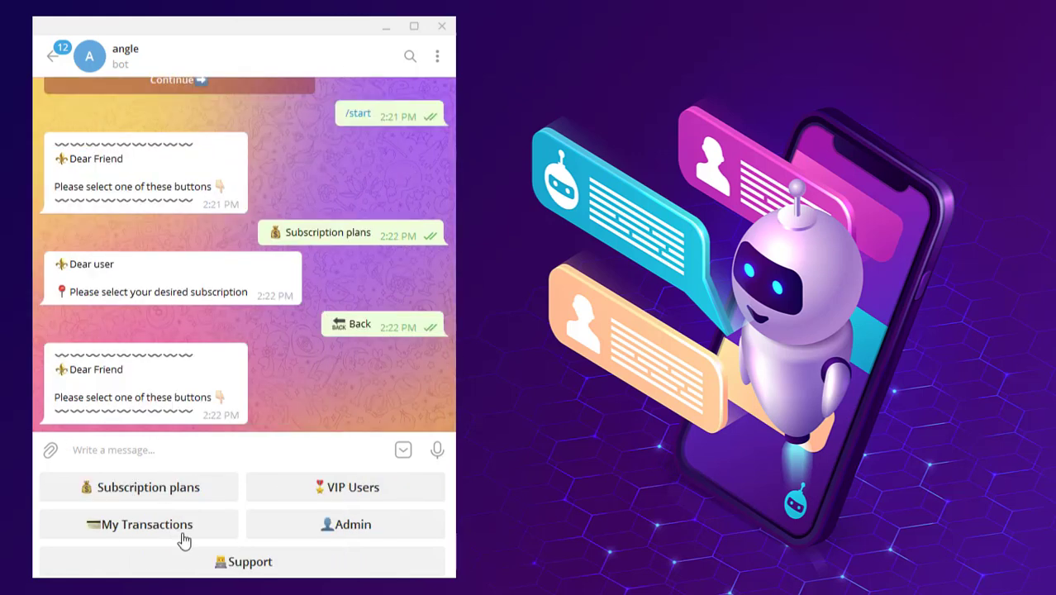
{"action": "left_click", "coordinate": [139, 523]}
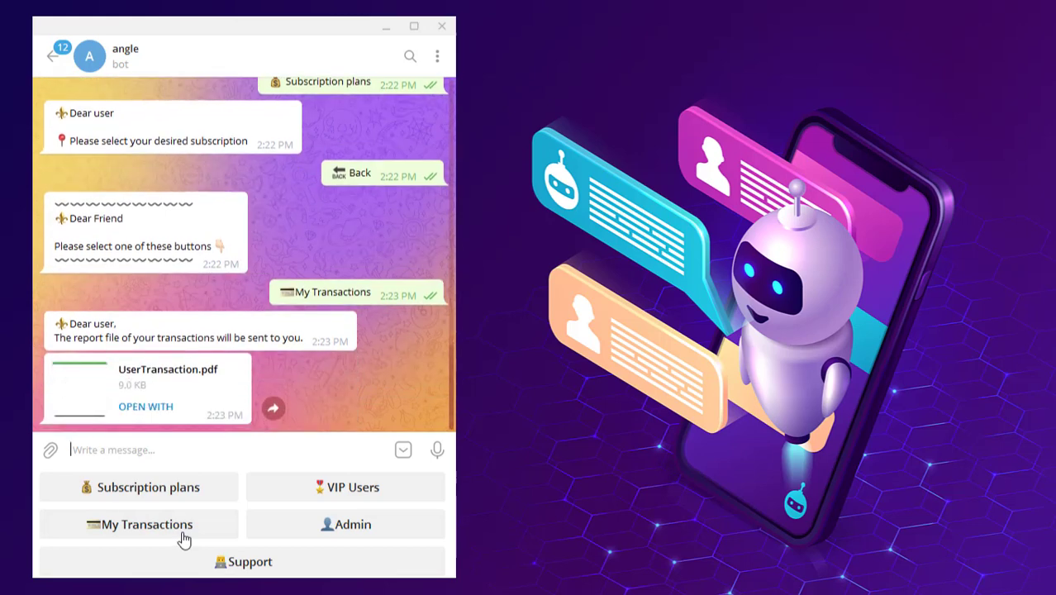
{"action": "mouse_move", "coordinate": [151, 400]}
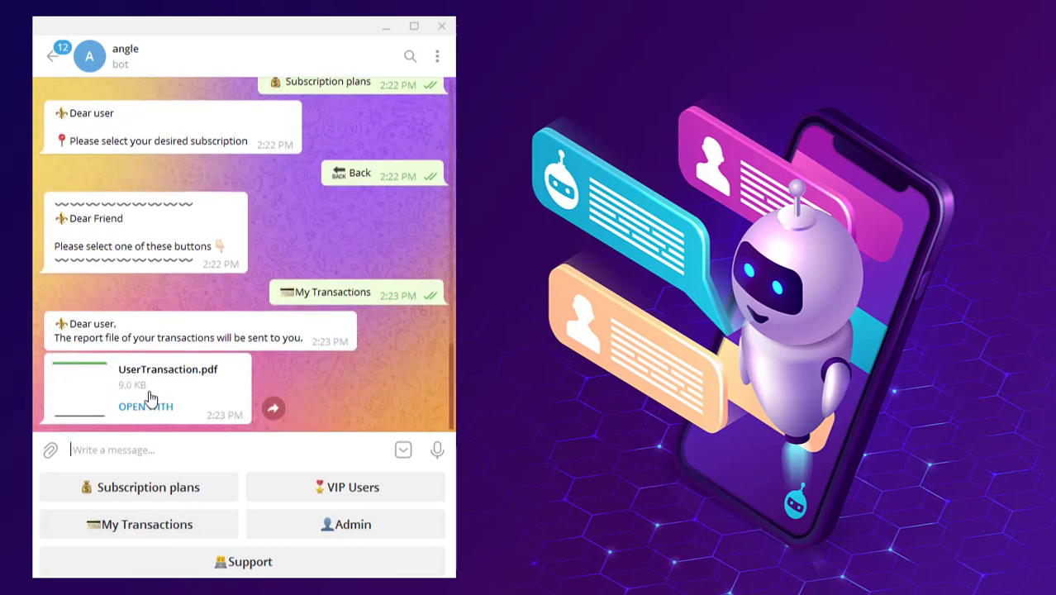
{"action": "left_click", "coordinate": [243, 561]}
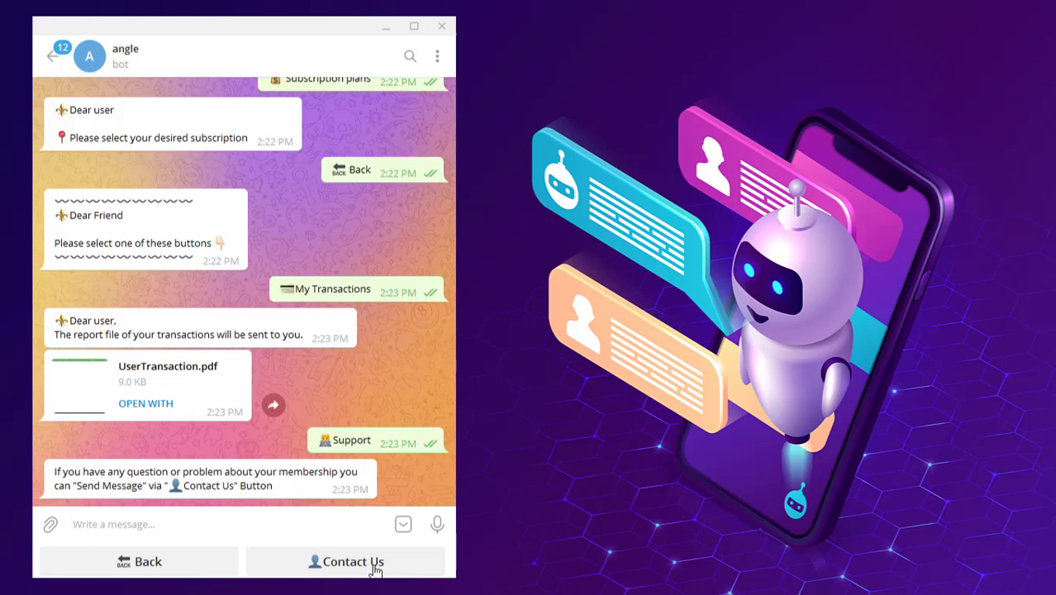
Go Back to the main menu and choose Admin to show the admin keyboard
{"action": "left_click", "coordinate": [147, 561]}
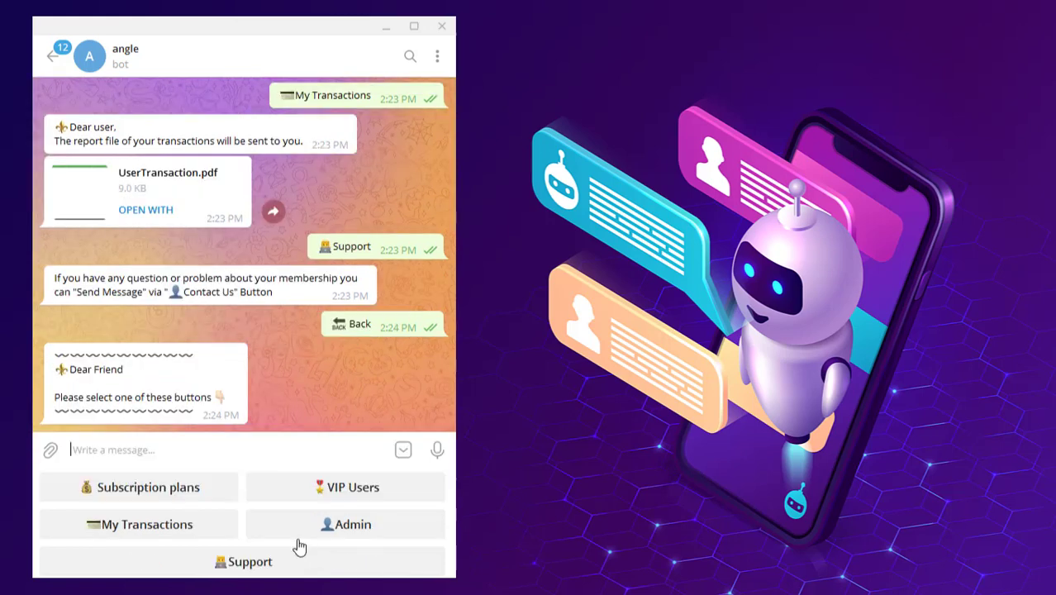
{"action": "left_click", "coordinate": [345, 524]}
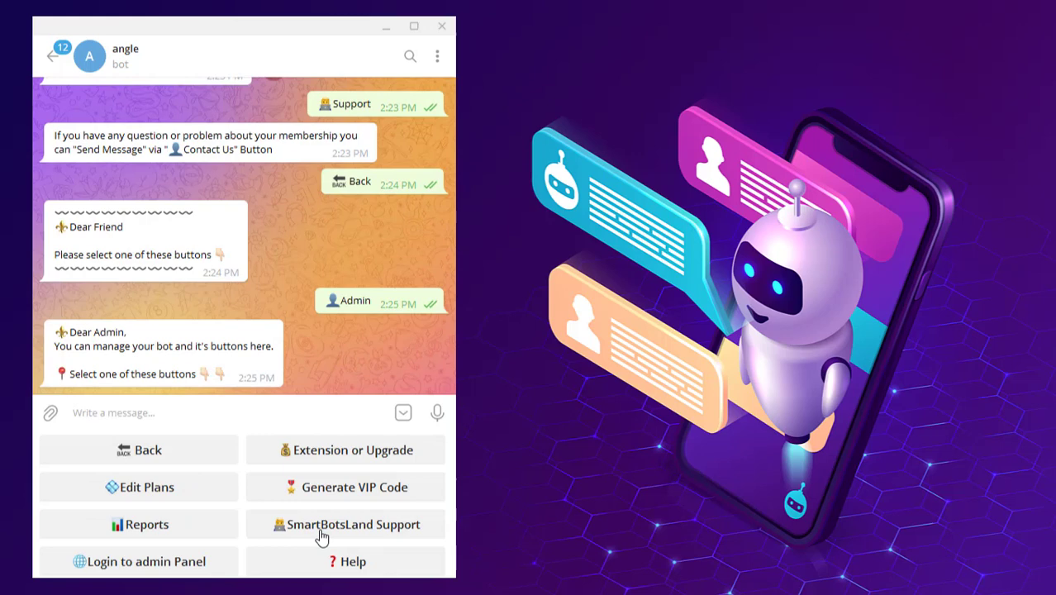
{"action": "mouse_move", "coordinate": [285, 455]}
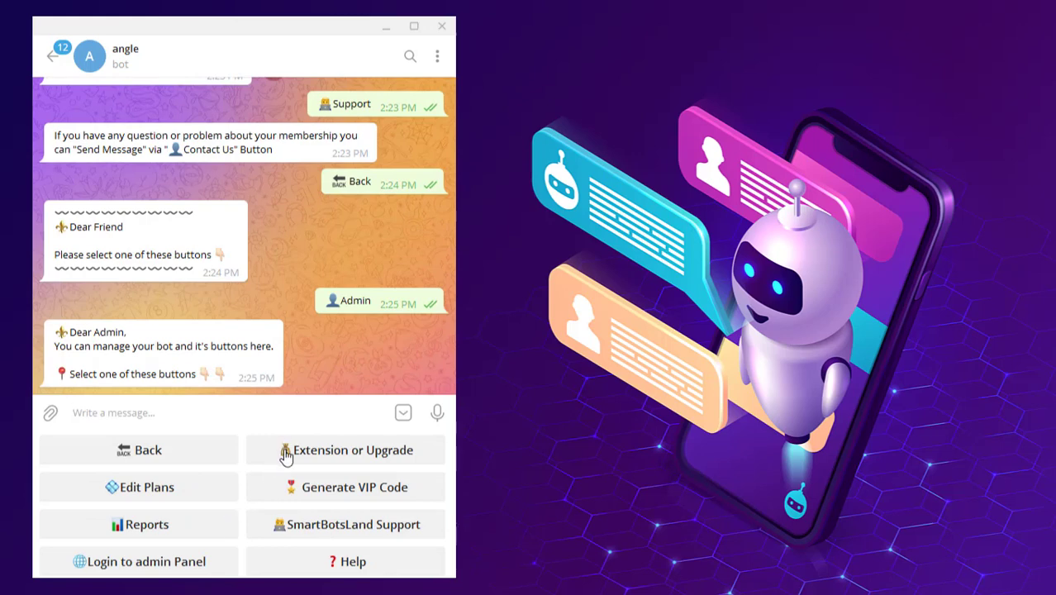
{"action": "mouse_move", "coordinate": [298, 489]}
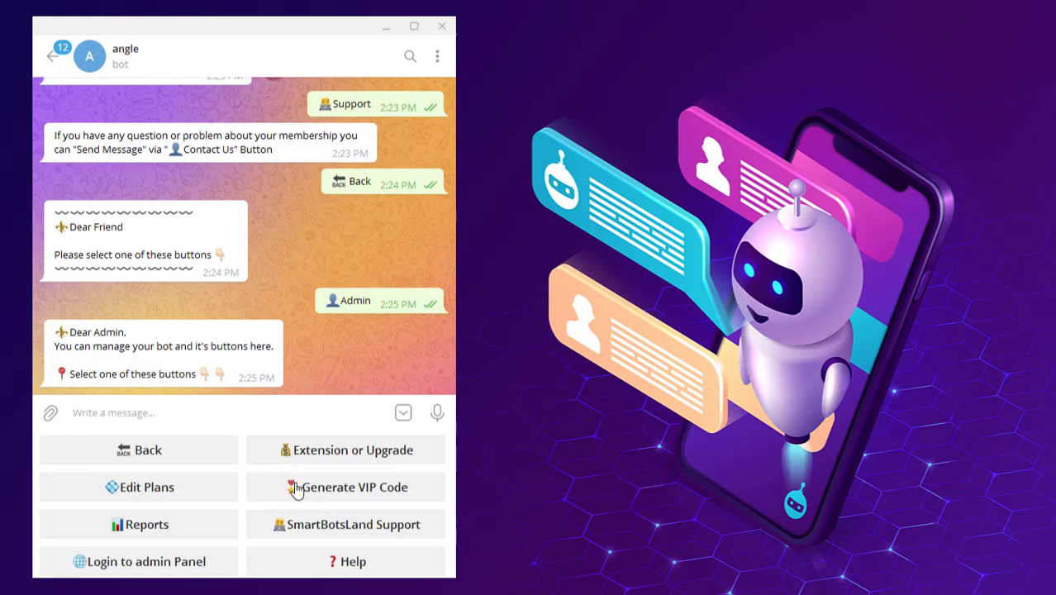
{"action": "mouse_move", "coordinate": [240, 529]}
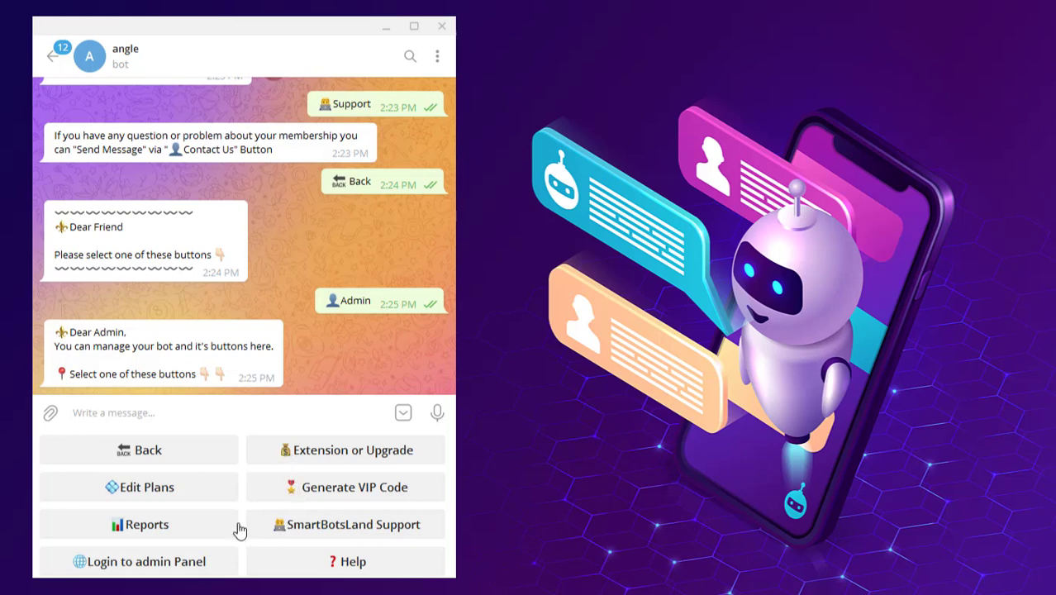
{"action": "mouse_move", "coordinate": [171, 528]}
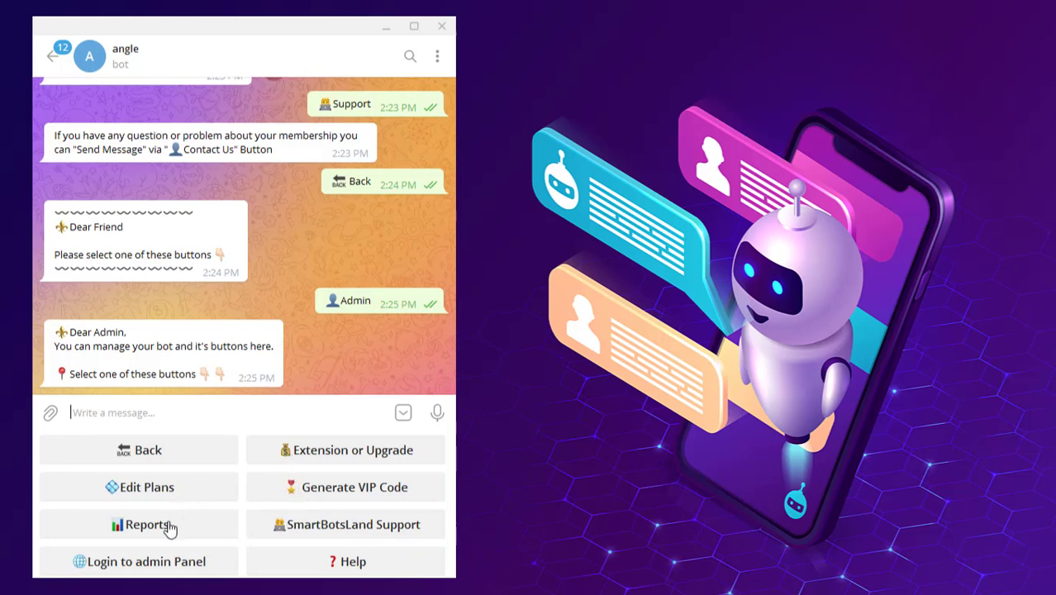
{"action": "mouse_move", "coordinate": [169, 529]}
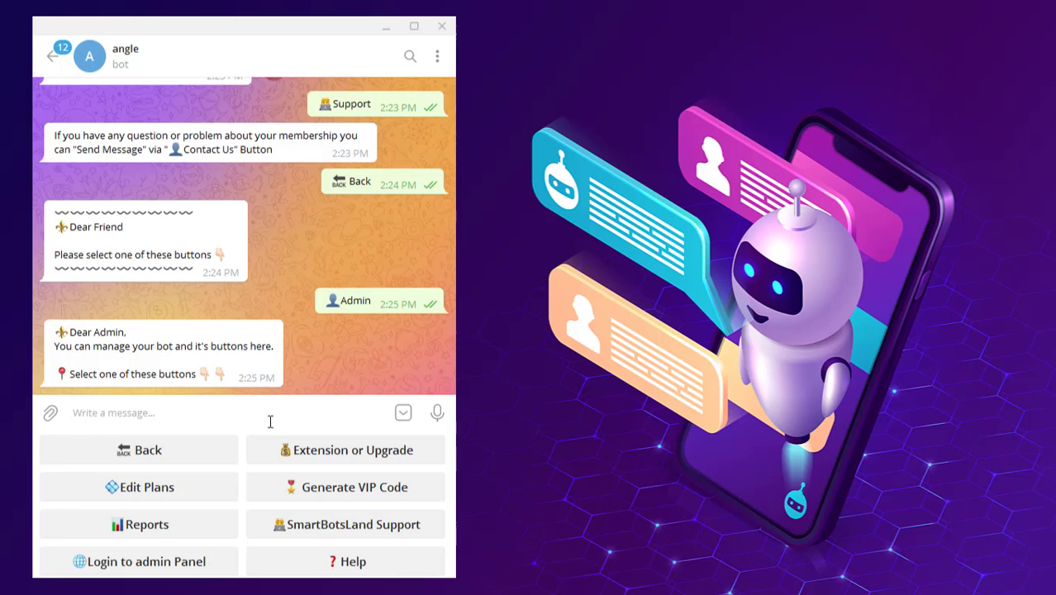
Choose Edit Plans and open the returned link to the SmartBotsLand Edit plans page
{"action": "left_click", "coordinate": [139, 487]}
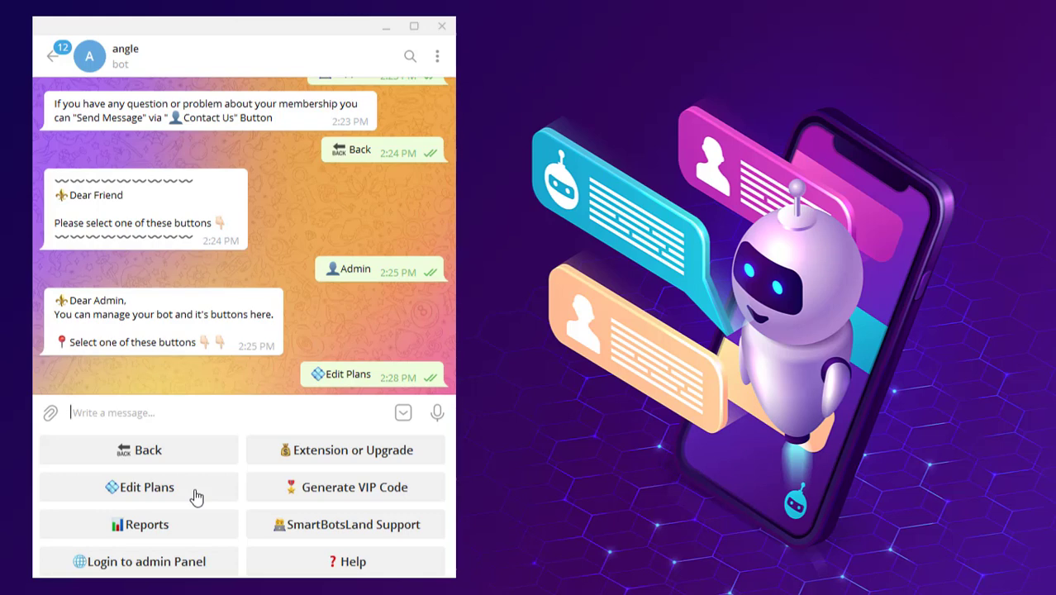
{"action": "left_click", "coordinate": [138, 486]}
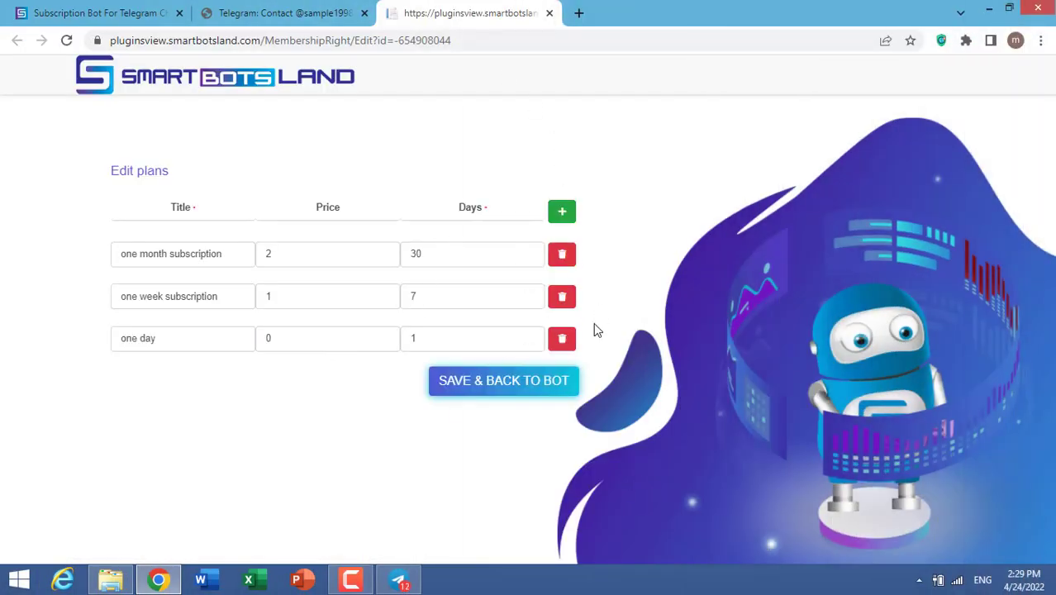
{"action": "mouse_move", "coordinate": [619, 229]}
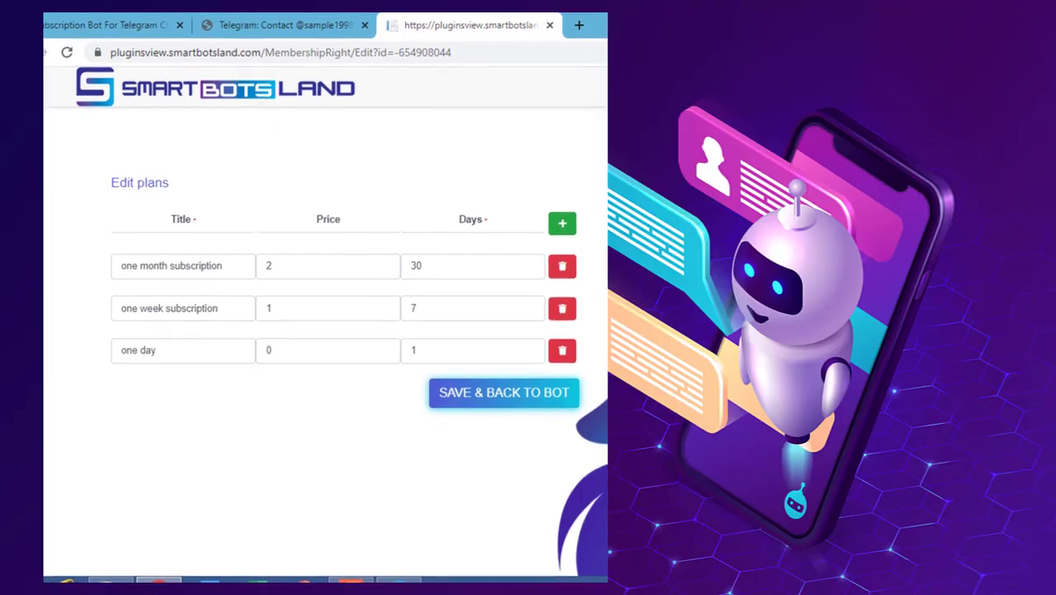
Choose Reports to get the bot's payment and user statistics options
{"action": "left_click", "coordinate": [503, 393]}
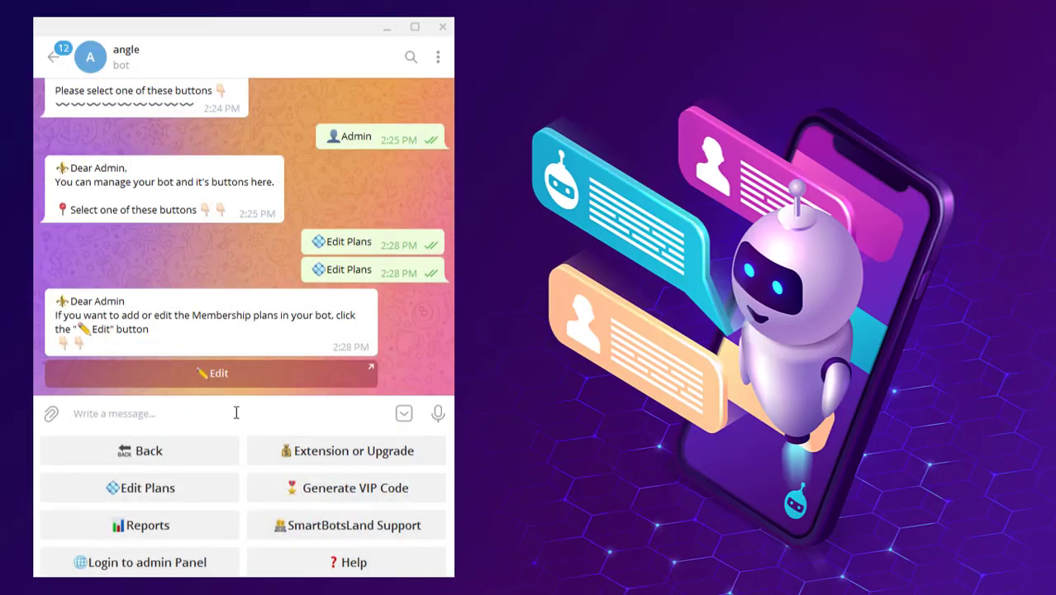
{"action": "mouse_move", "coordinate": [214, 493]}
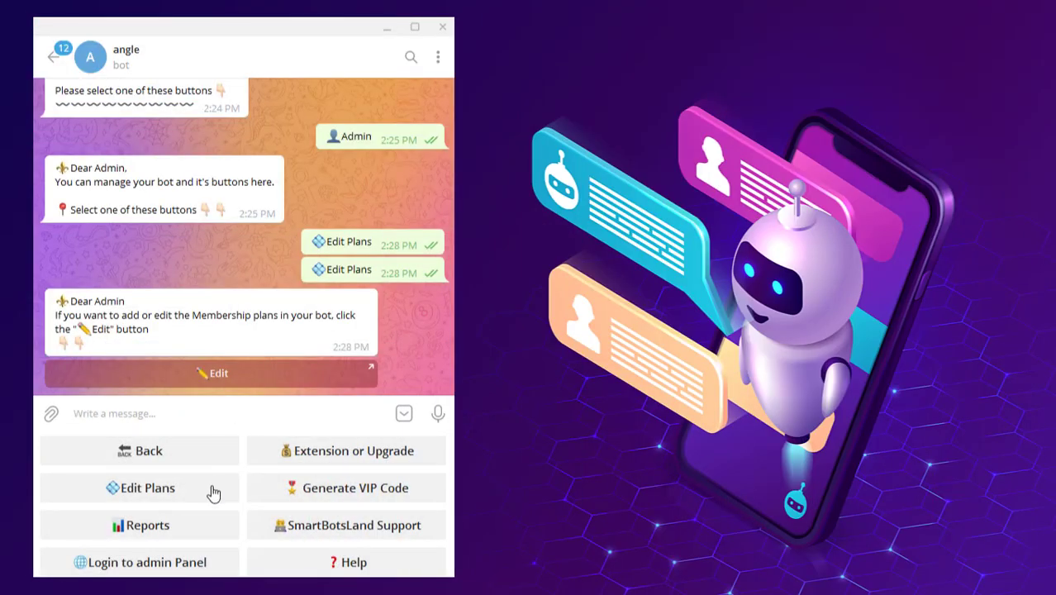
{"action": "mouse_move", "coordinate": [213, 524]}
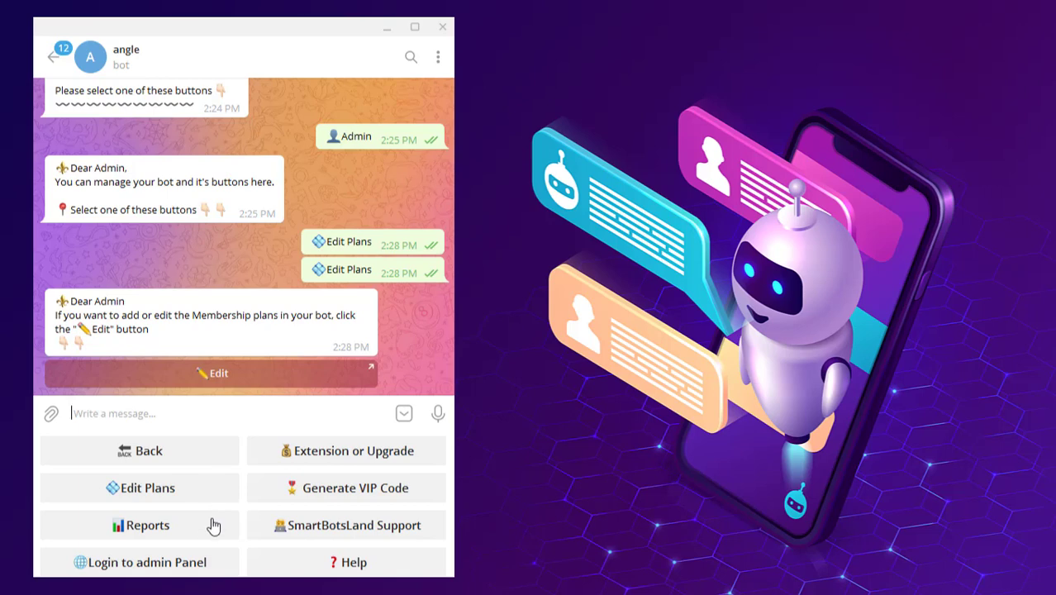
{"action": "left_click", "coordinate": [140, 525]}
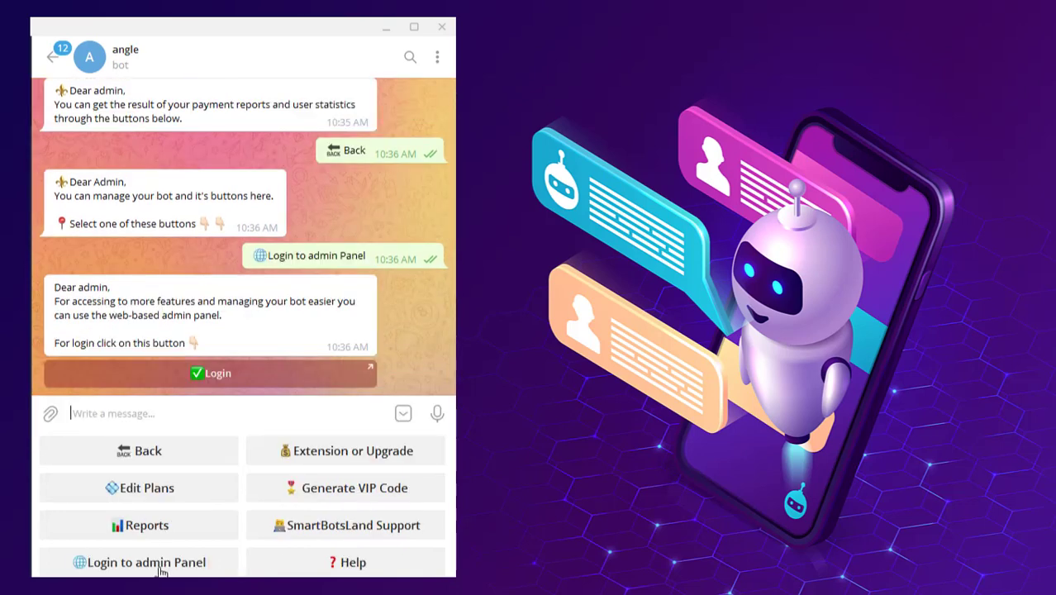
{"action": "mouse_move", "coordinate": [273, 373]}
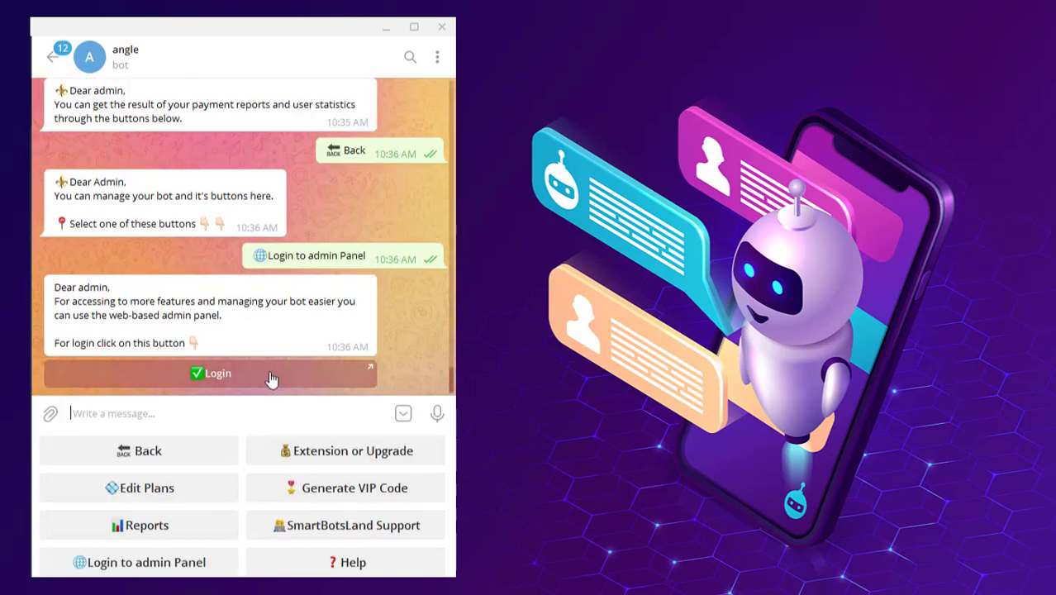
Follow the bot's Login link and sign in to the SmartBotsLand admin Home dashboard
{"action": "left_click", "coordinate": [210, 373]}
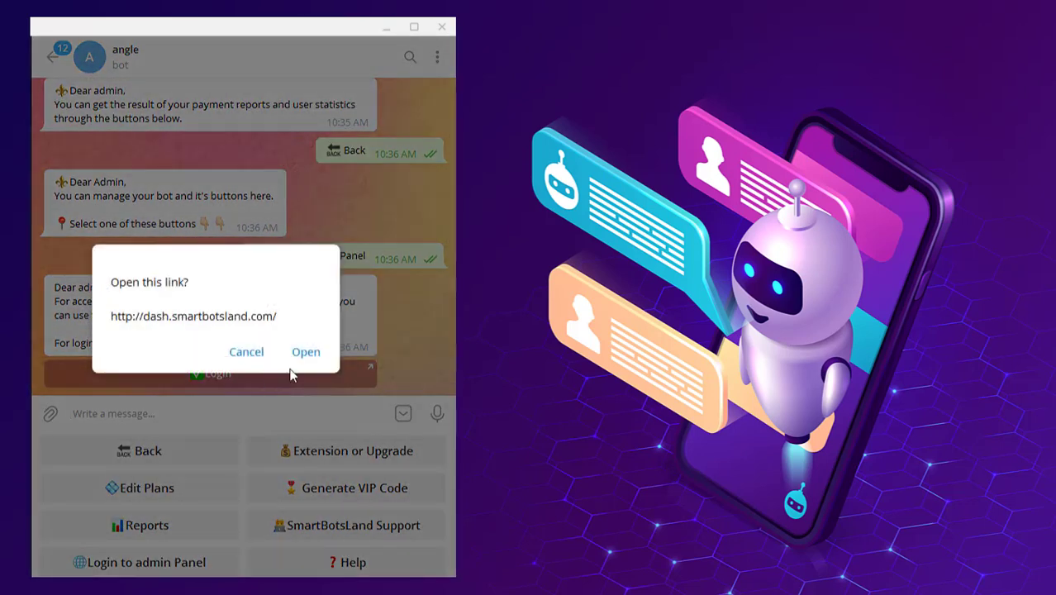
{"action": "left_click", "coordinate": [305, 351]}
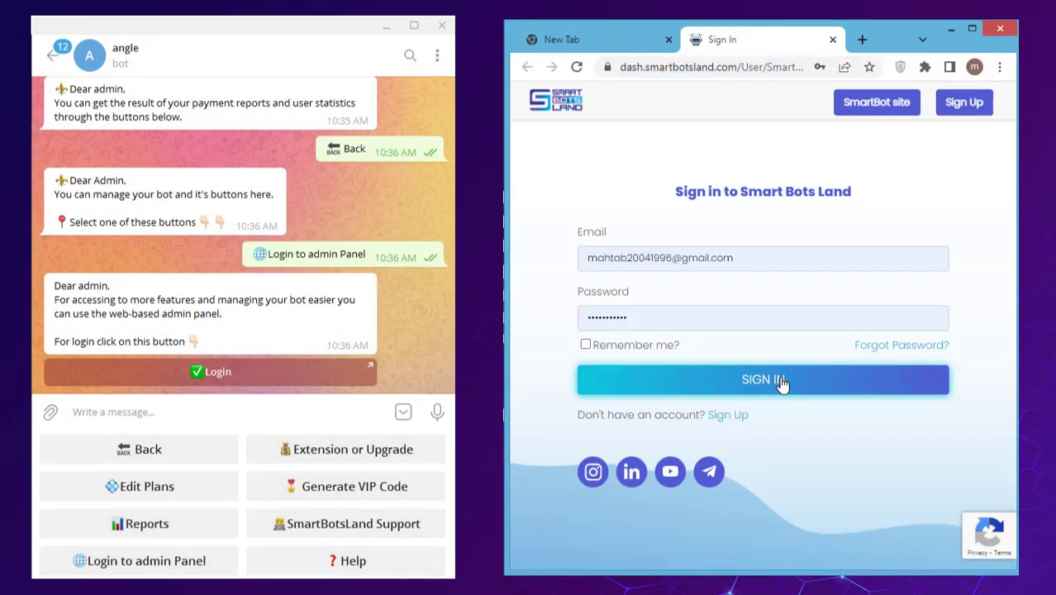
{"action": "left_click", "coordinate": [762, 379]}
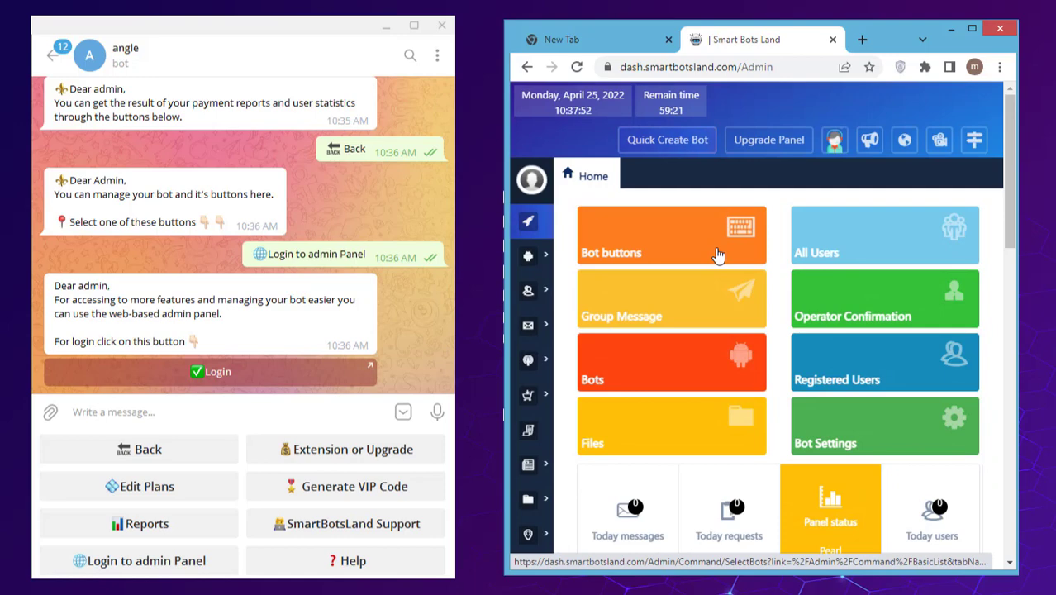
{"action": "left_click", "coordinate": [671, 235]}
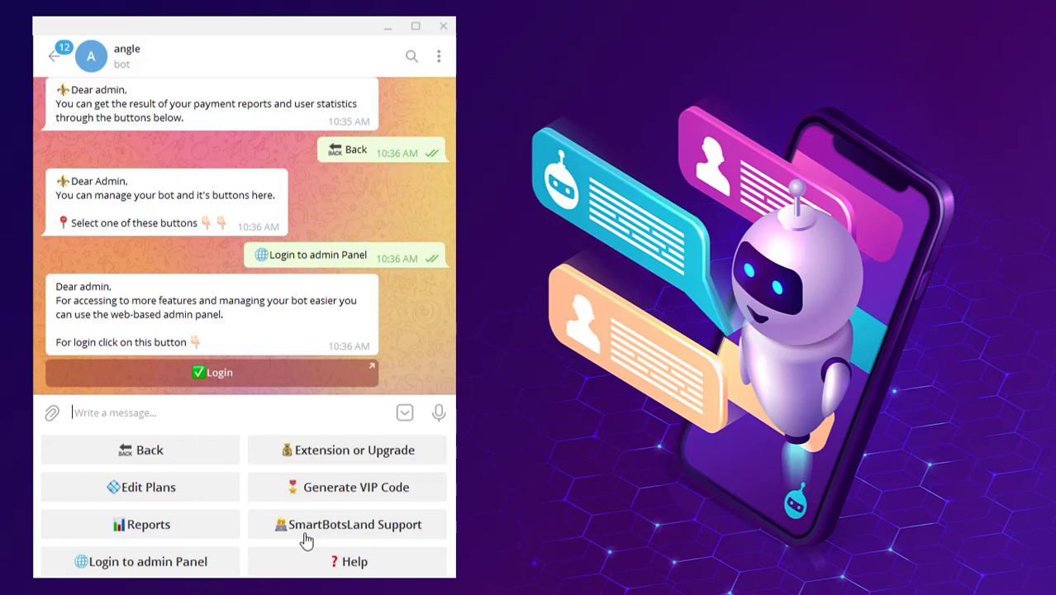
Choose SmartBotsLand Support to get the Send Message contact link
{"action": "left_click", "coordinate": [346, 524]}
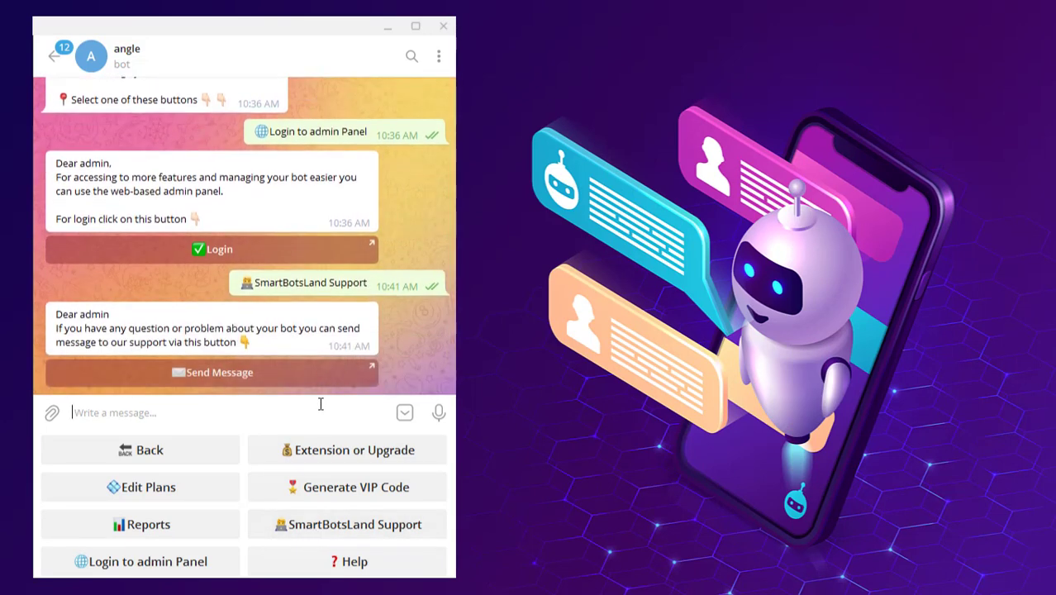
{"action": "mouse_move", "coordinate": [369, 364]}
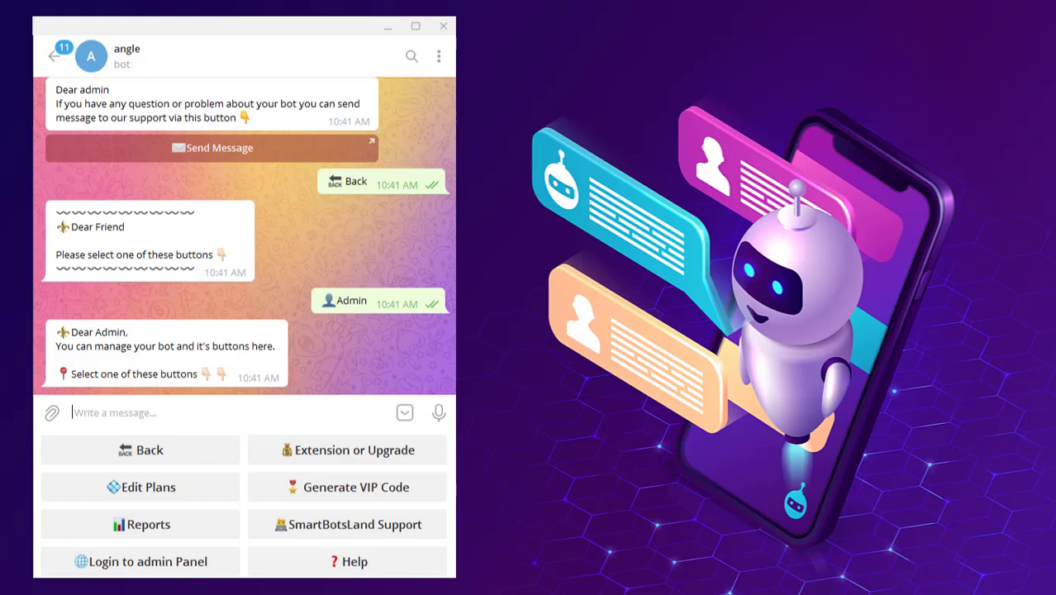
{"action": "mouse_move", "coordinate": [380, 504]}
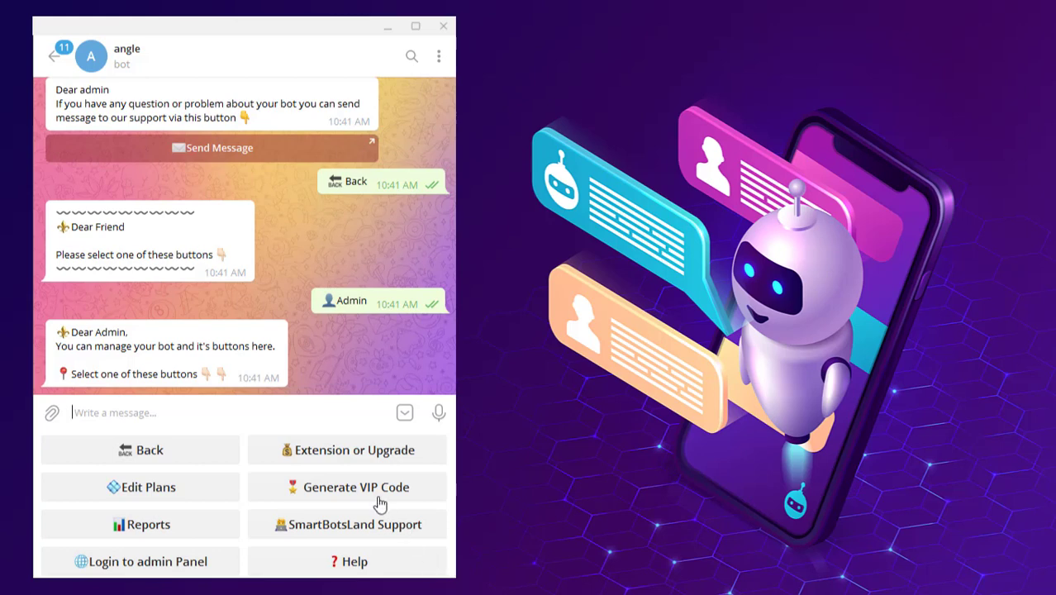
Generate VIP codes for 5 people with 10 days membership and confirm with Yes
{"action": "left_click", "coordinate": [356, 486]}
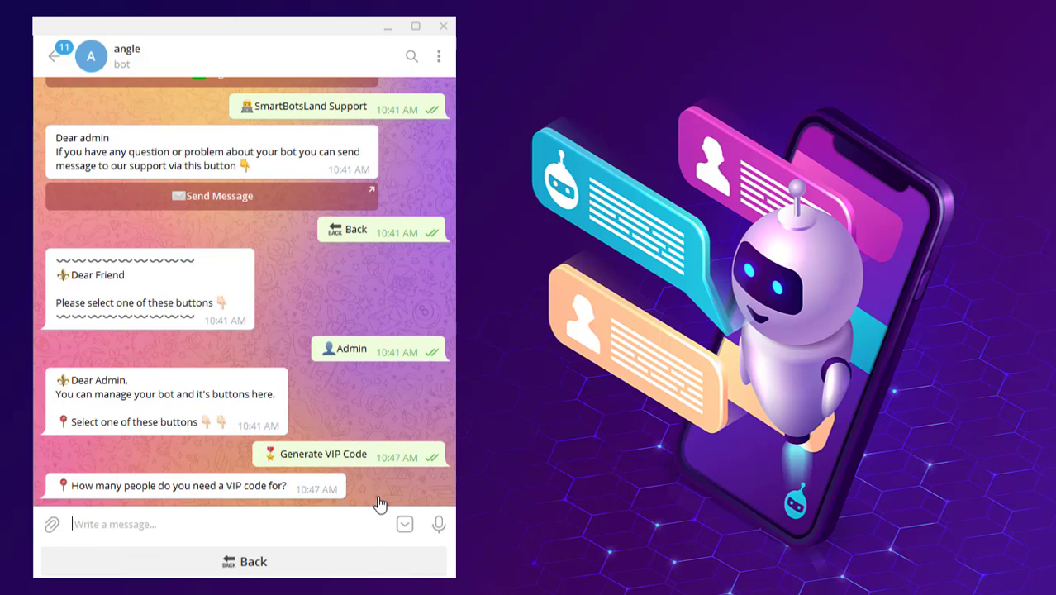
{"action": "type", "text": "5"}
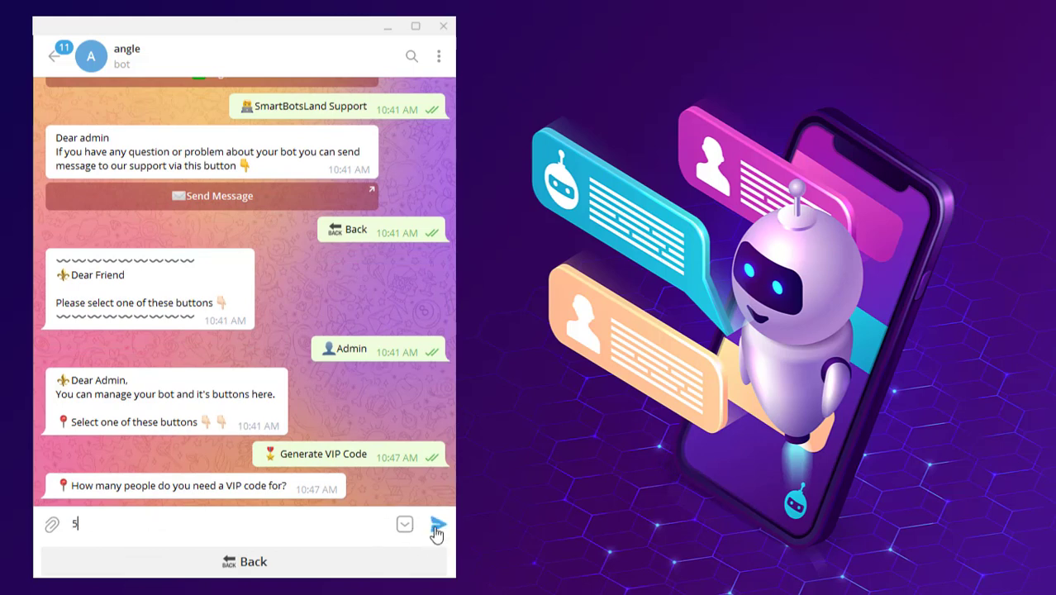
{"action": "left_click", "coordinate": [436, 525]}
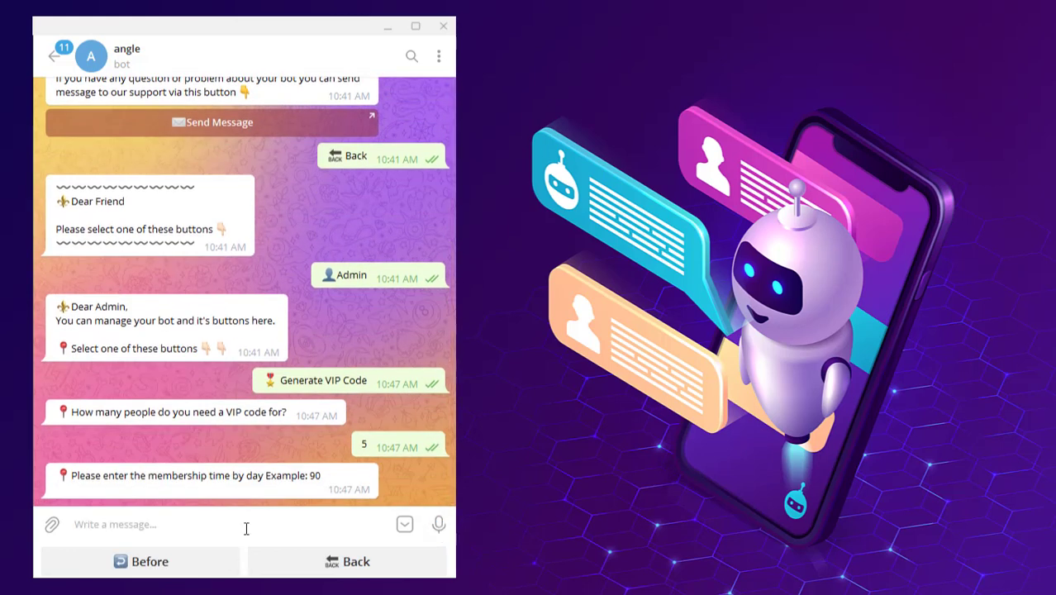
{"action": "mouse_move", "coordinate": [200, 520]}
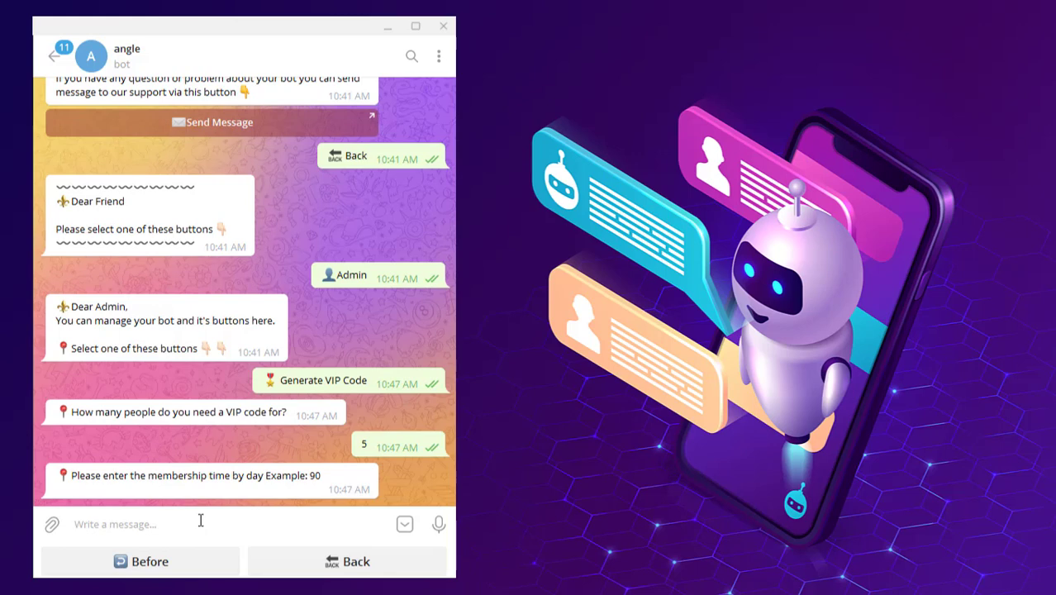
{"action": "type", "text": "10"}
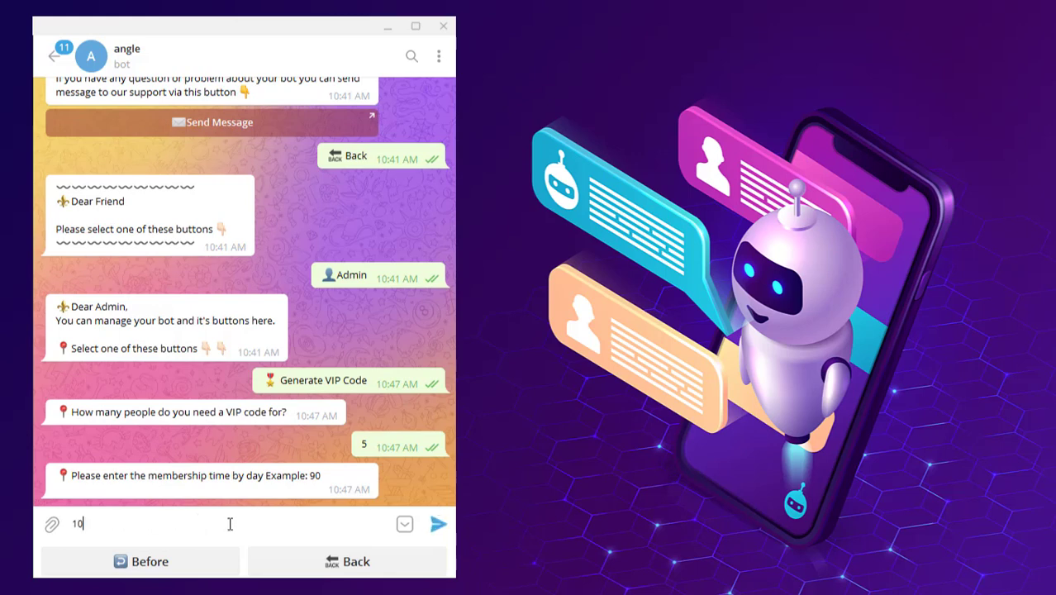
{"action": "mouse_move", "coordinate": [438, 526]}
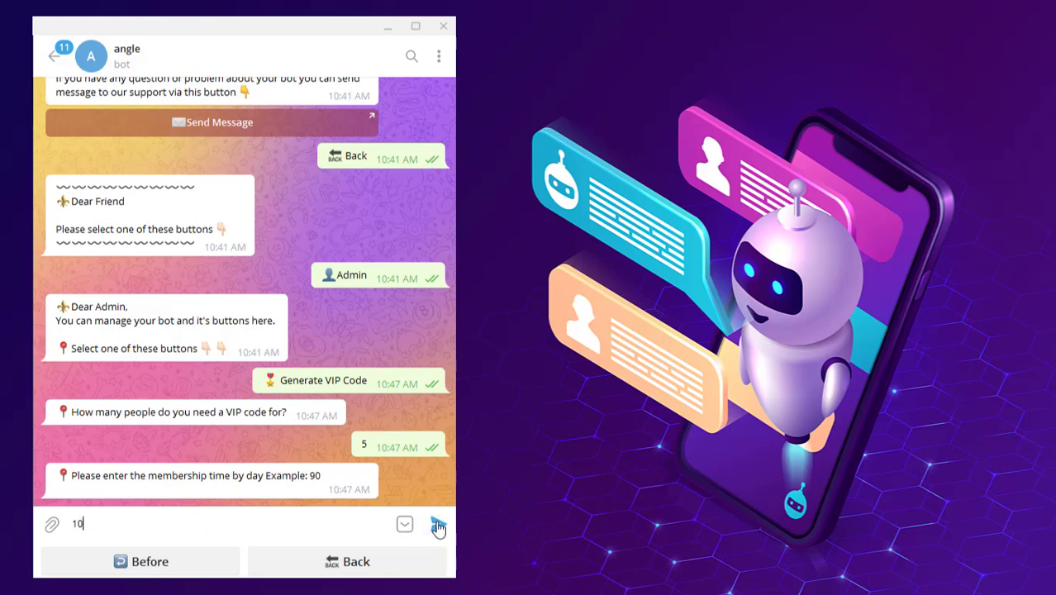
{"action": "left_click", "coordinate": [438, 523]}
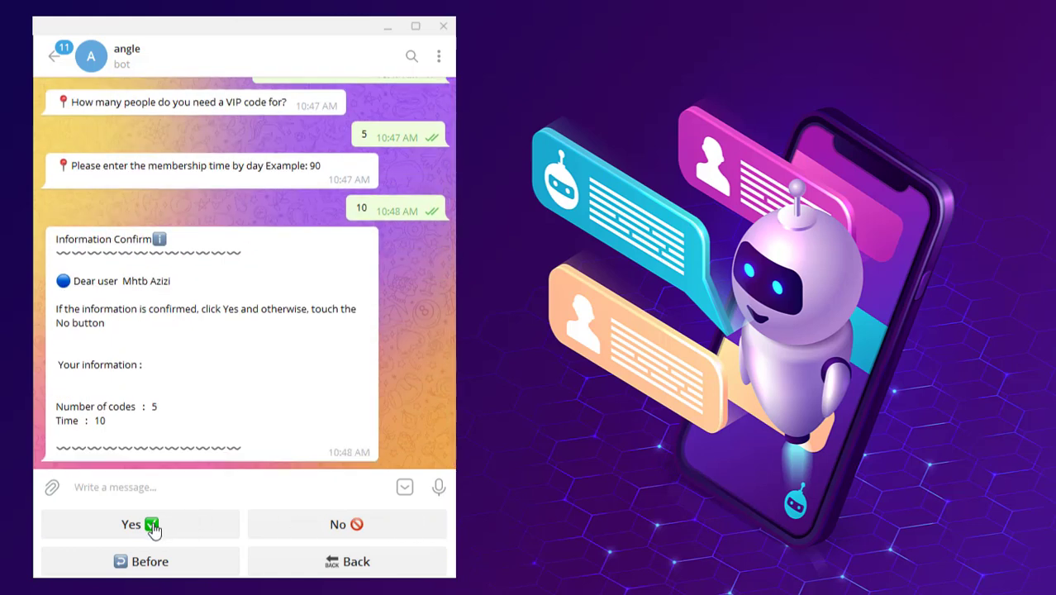
{"action": "left_click", "coordinate": [139, 524]}
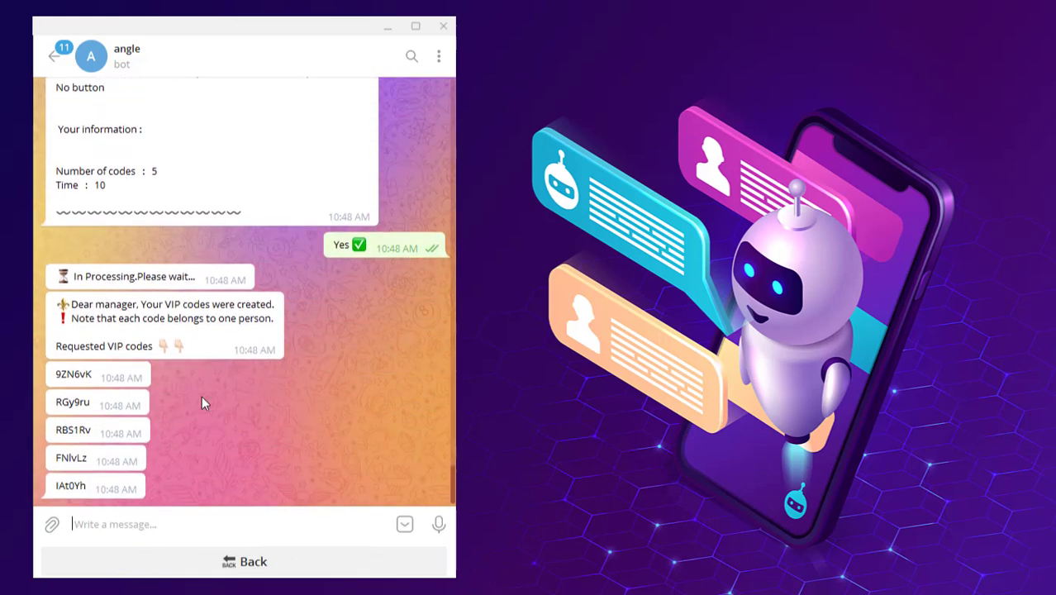
Go Back to the admin menu and choose Help to get explanations of the bot's buttons
{"action": "left_click", "coordinate": [245, 561]}
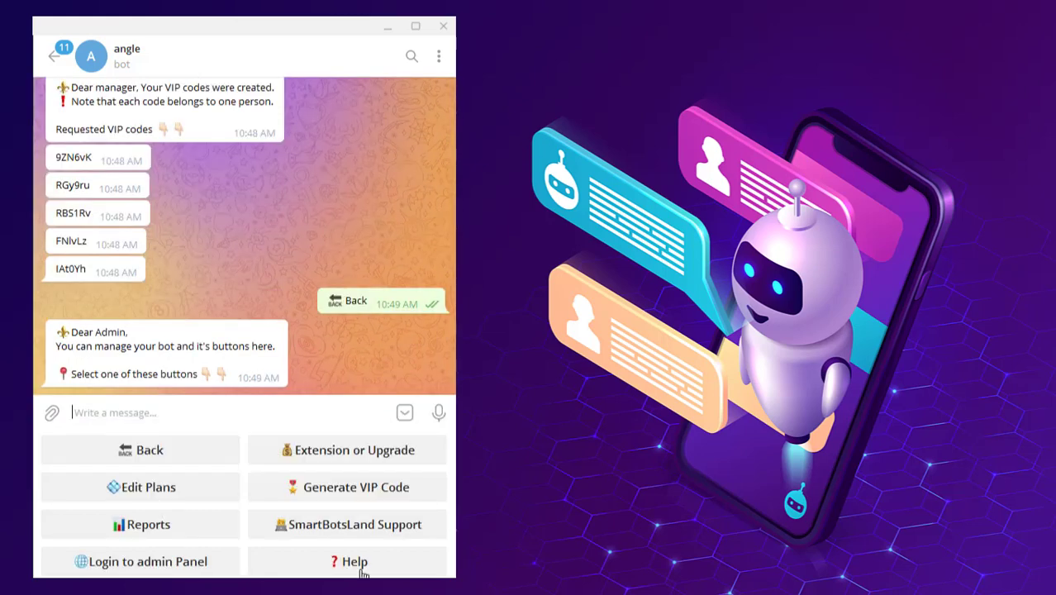
{"action": "left_click", "coordinate": [346, 561]}
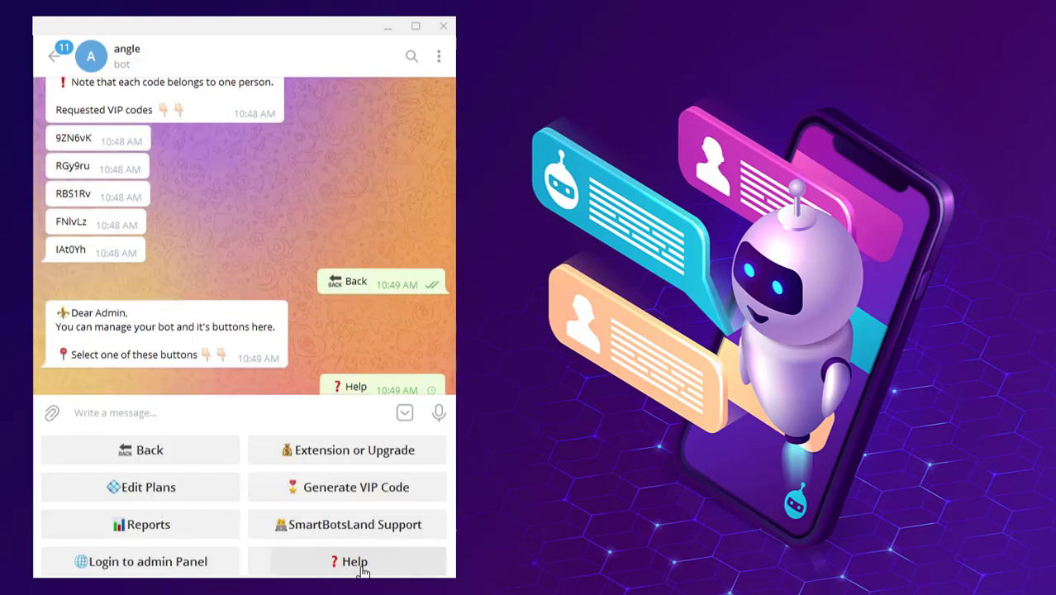
{"action": "left_click", "coordinate": [349, 561]}
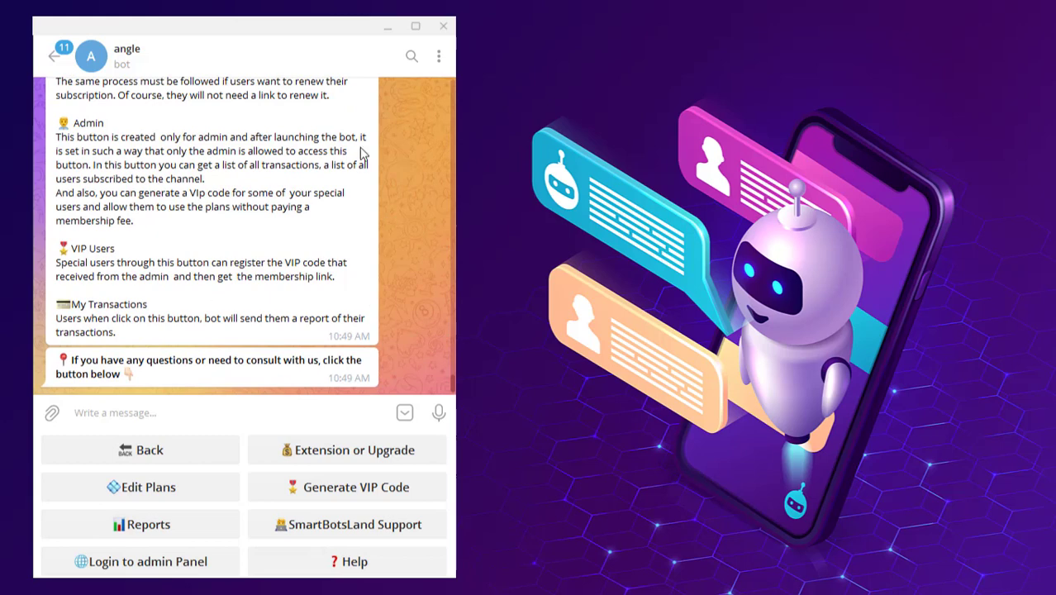